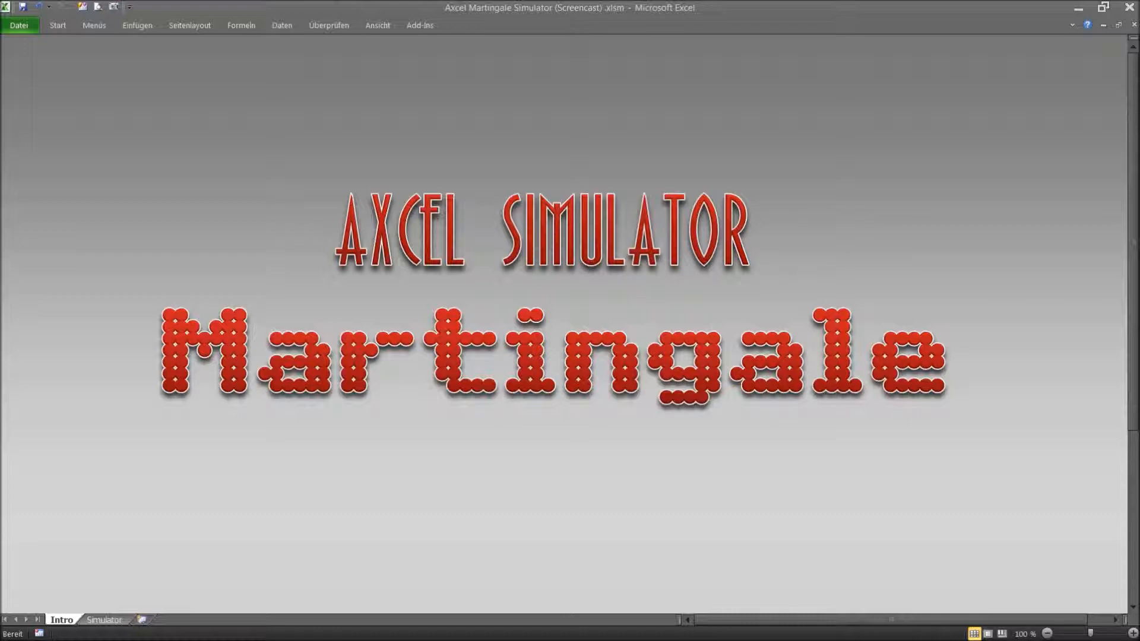
mouse_move(216, 629)
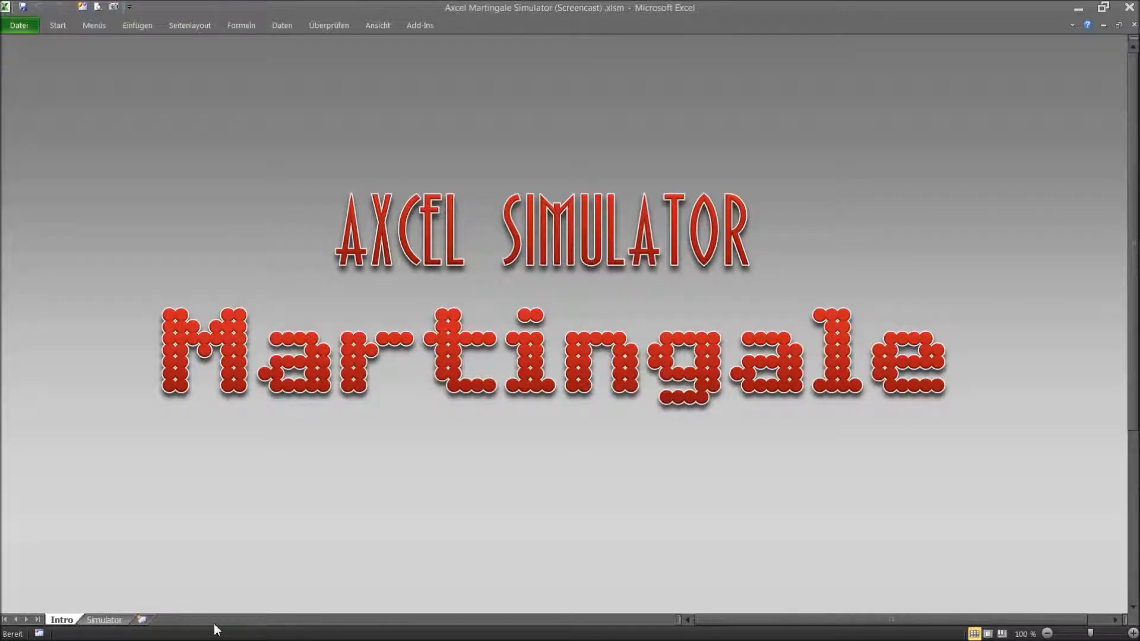
Step: Switch from the intro title page to the Simulator sheet
click(104, 619)
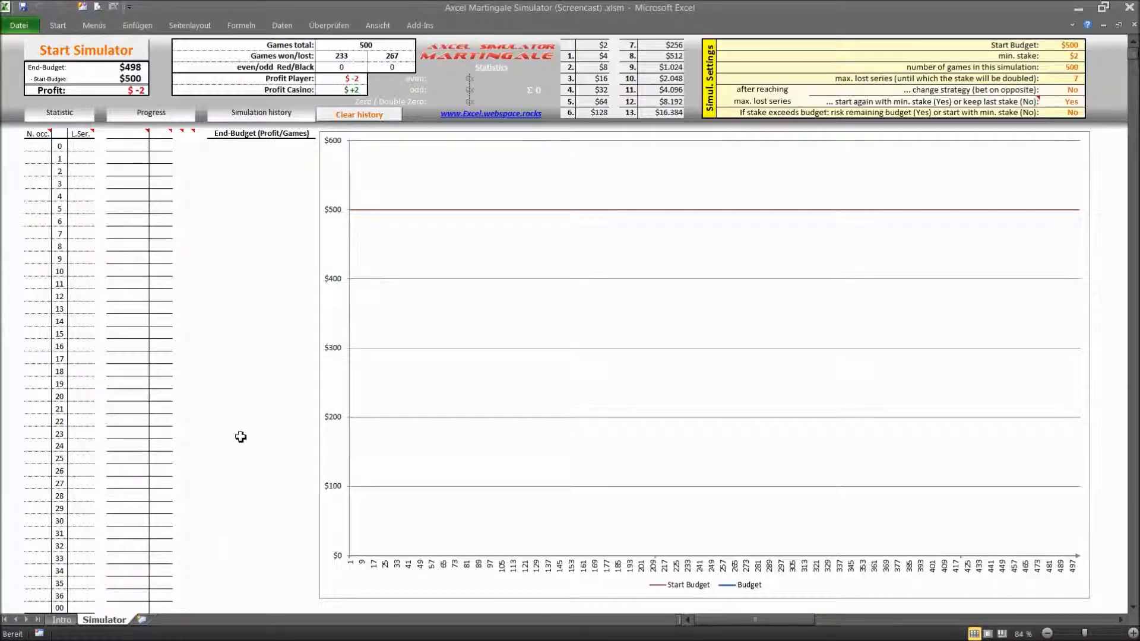
mouse_move(444, 192)
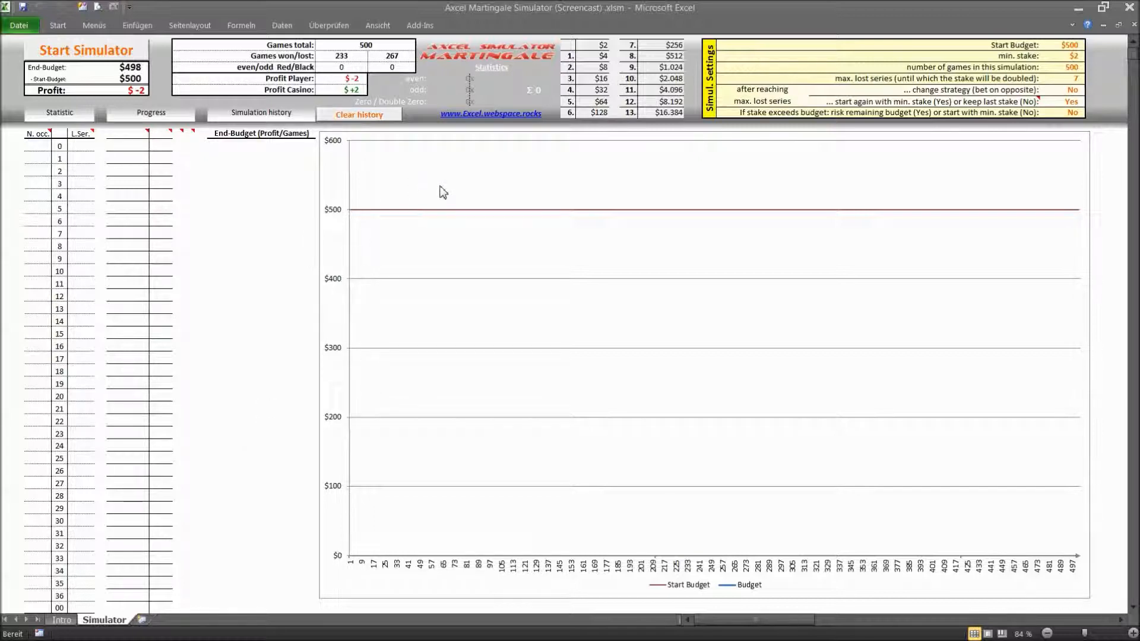
mouse_move(978, 69)
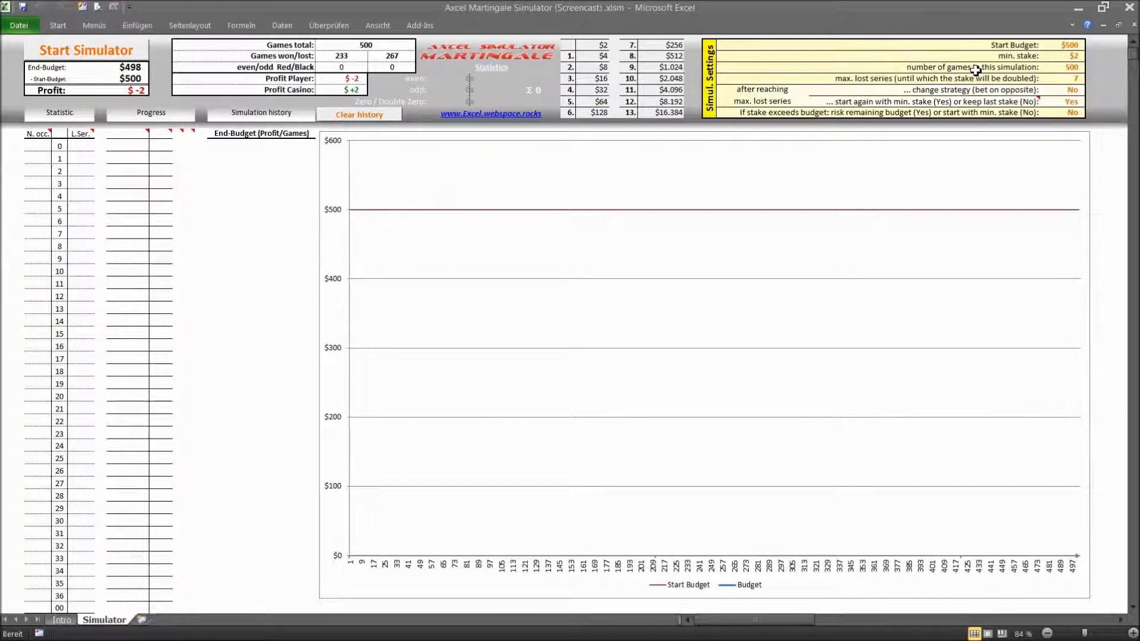
mouse_move(822, 81)
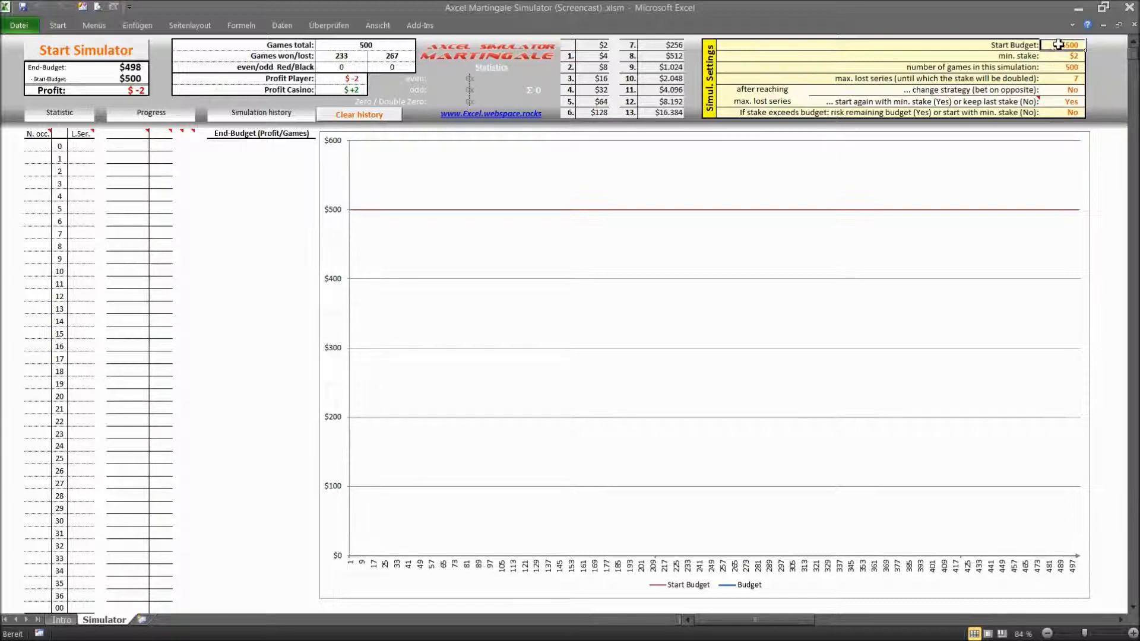
mouse_move(1004, 67)
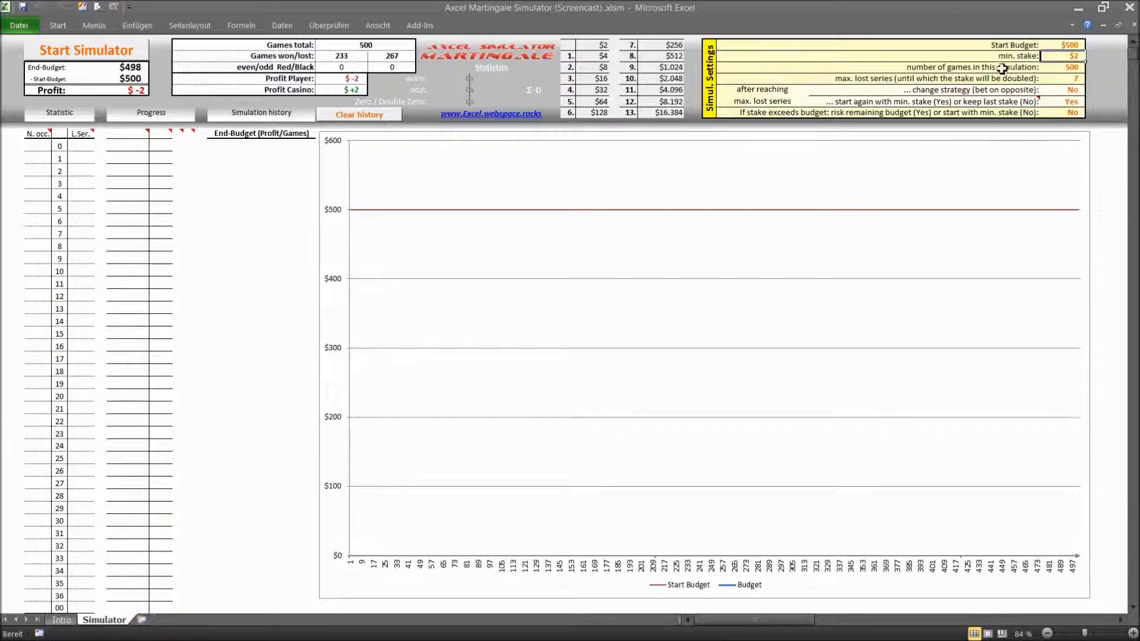
mouse_move(923, 87)
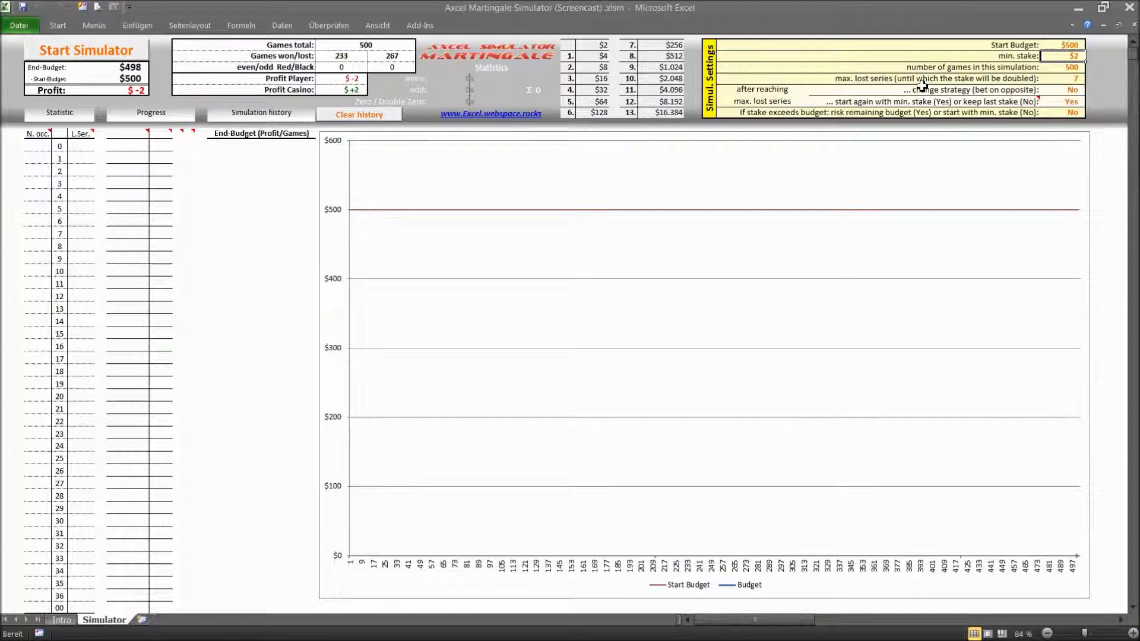
mouse_move(652, 62)
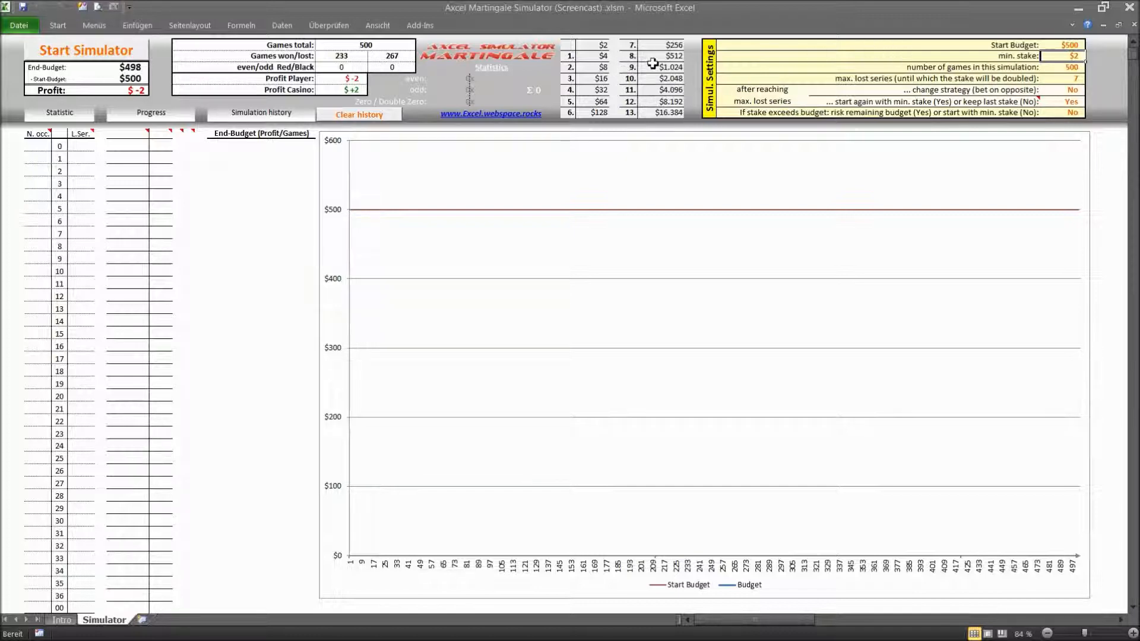
mouse_move(596, 66)
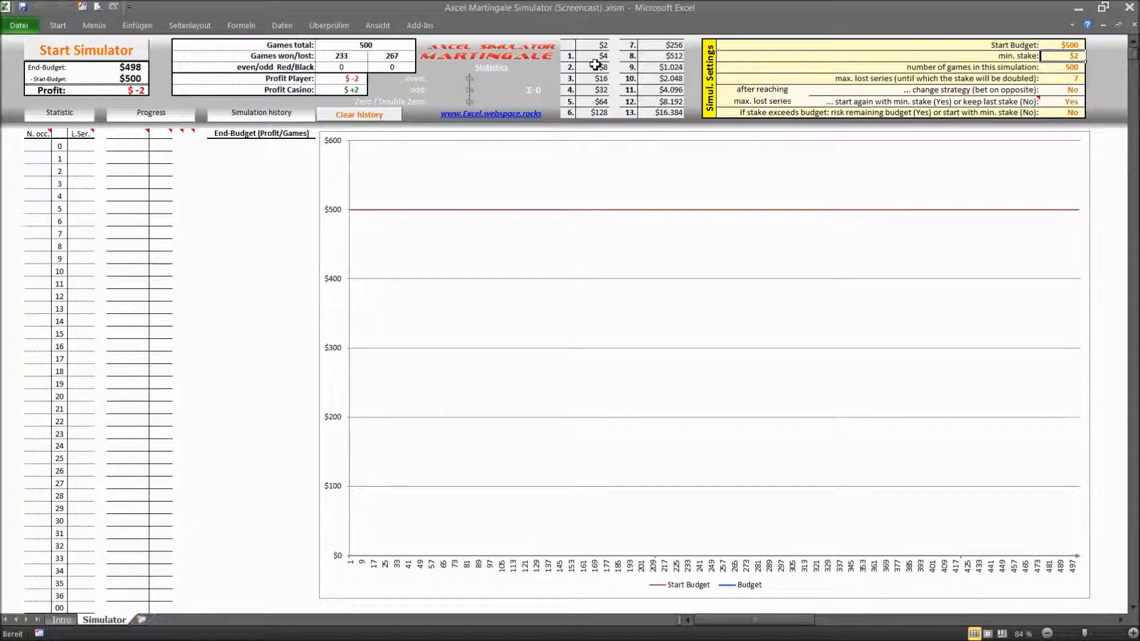
mouse_move(1056, 72)
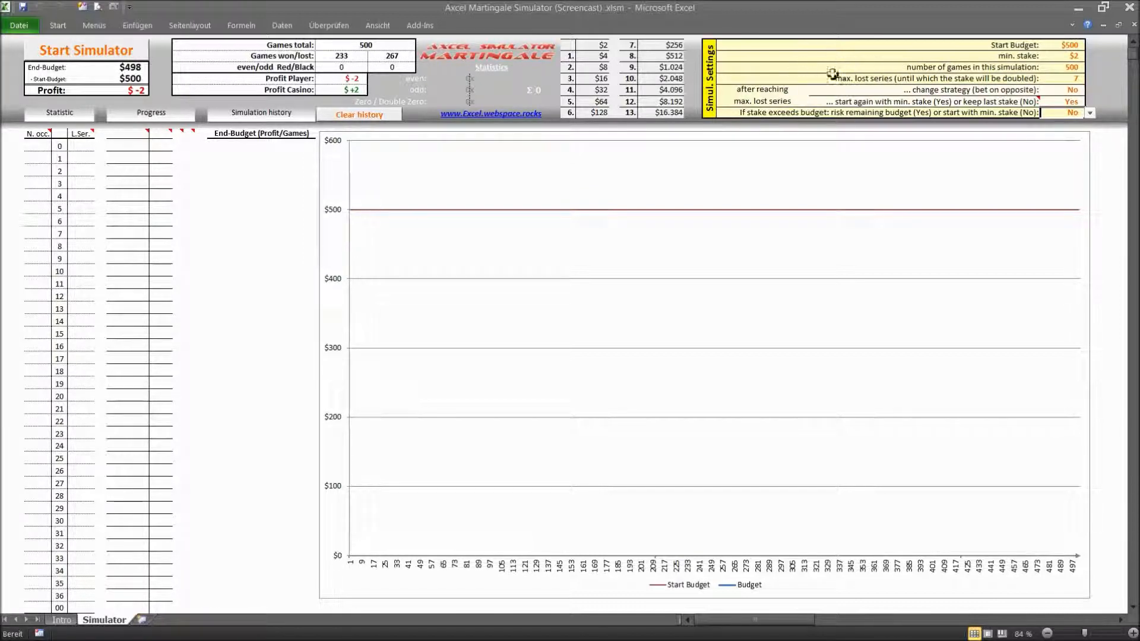
mouse_move(871, 59)
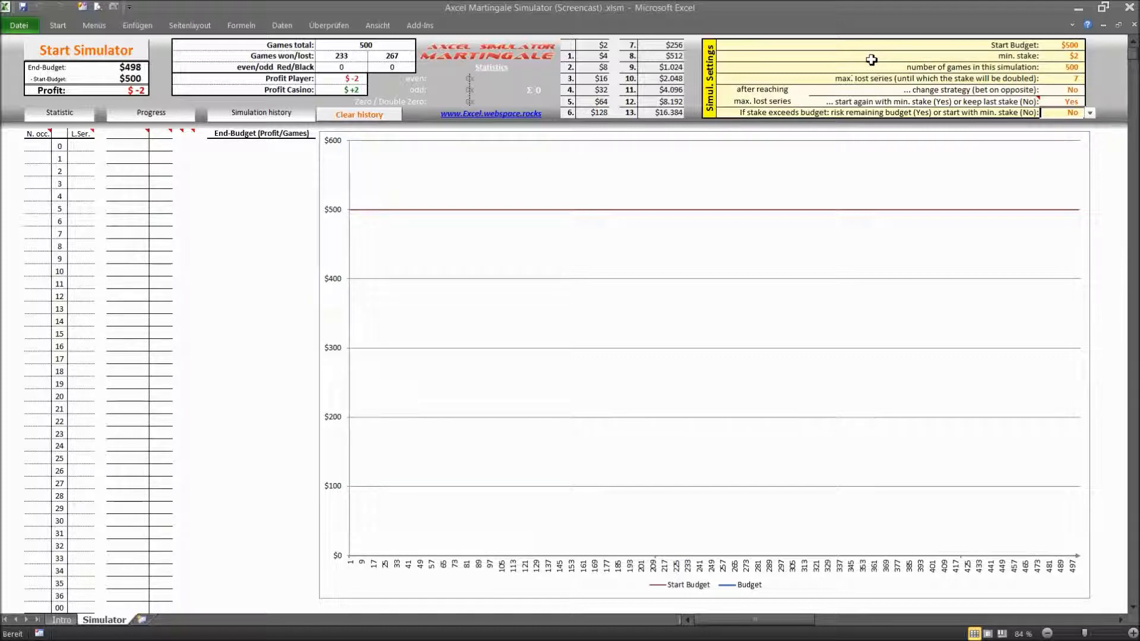
mouse_move(239, 180)
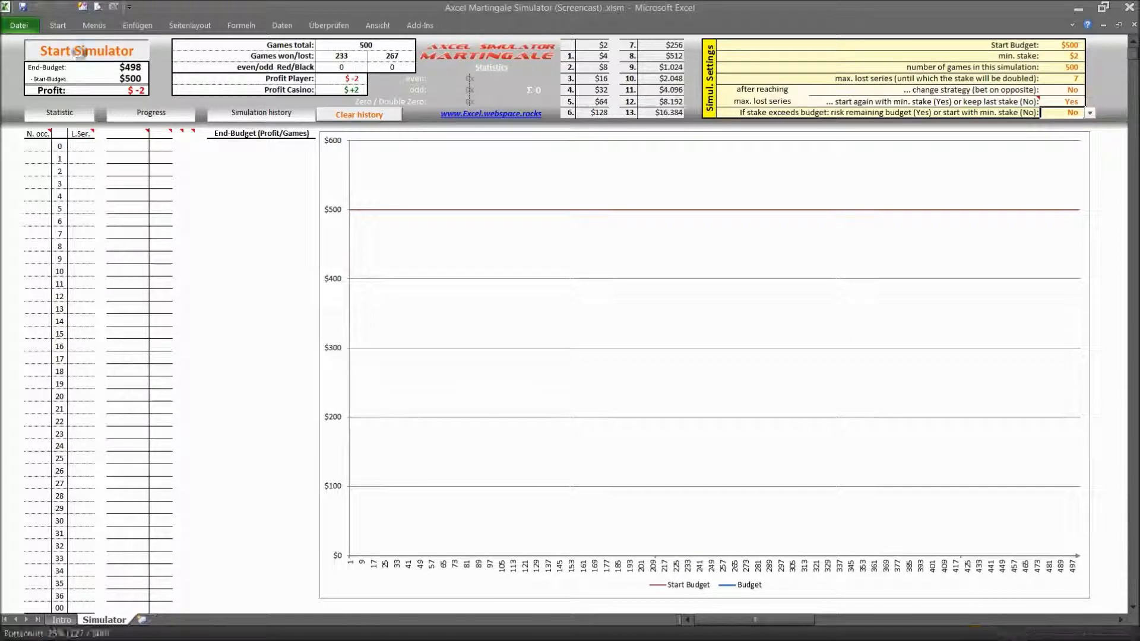
Step: Start the simulator and watch the $500 budget bust to $0 after 147 games
click(85, 50)
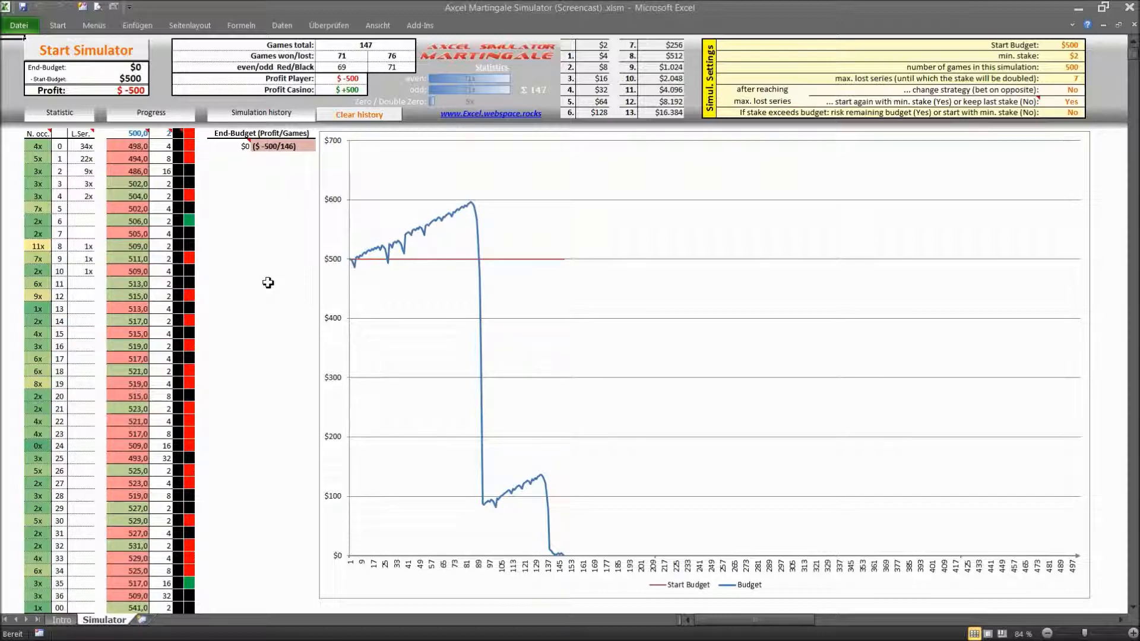
mouse_move(37, 137)
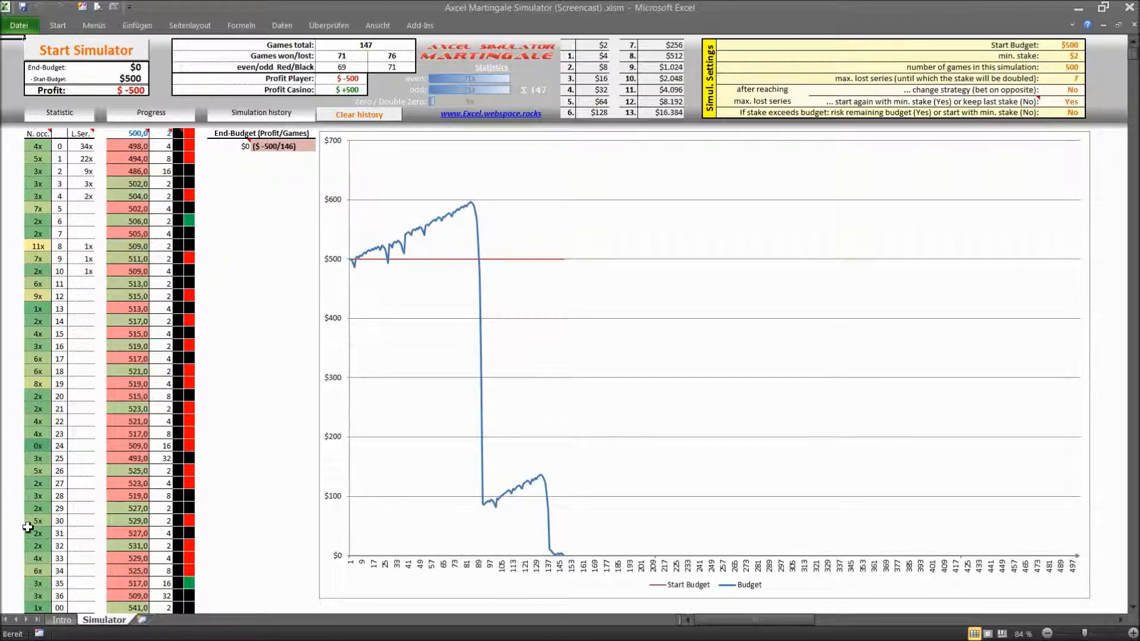
mouse_move(39, 282)
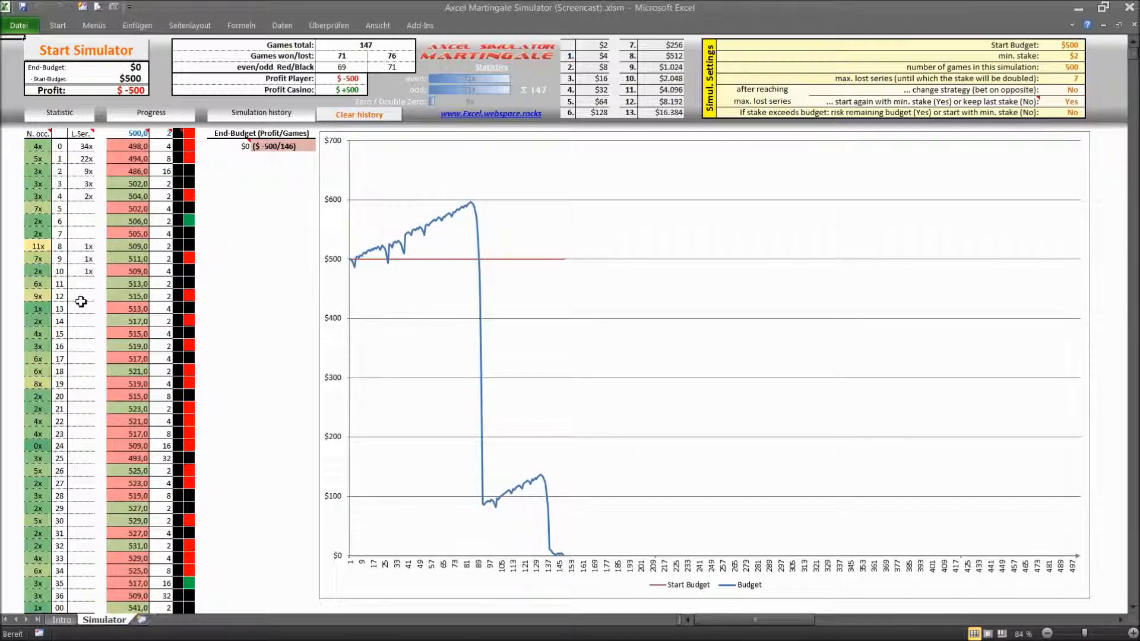
mouse_move(94, 170)
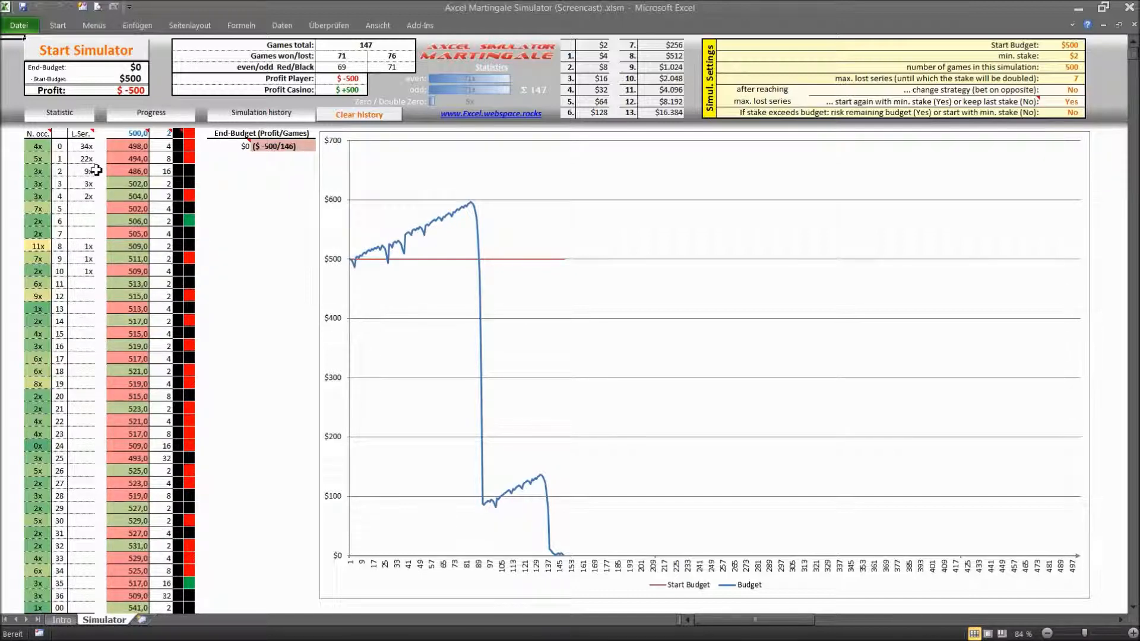
mouse_move(94, 146)
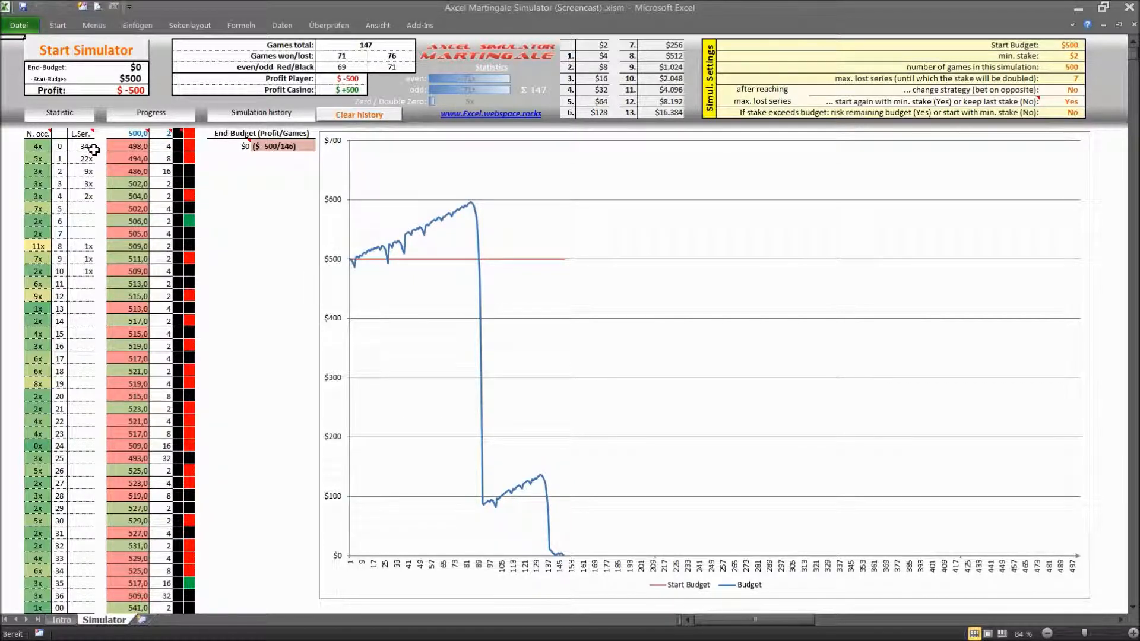
mouse_move(71, 162)
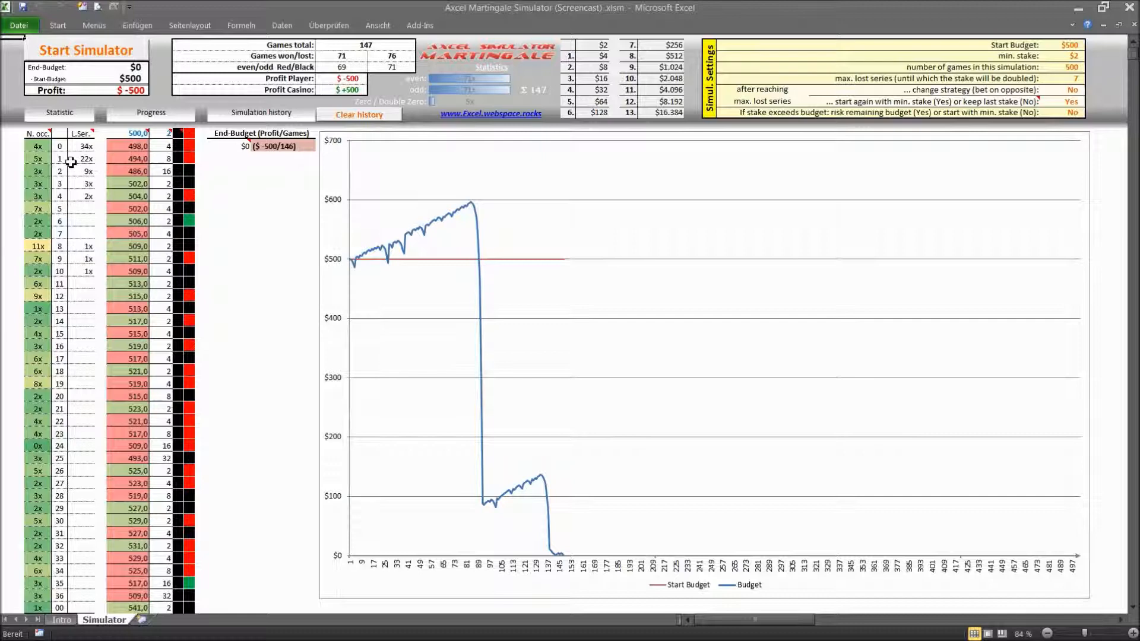
mouse_move(97, 216)
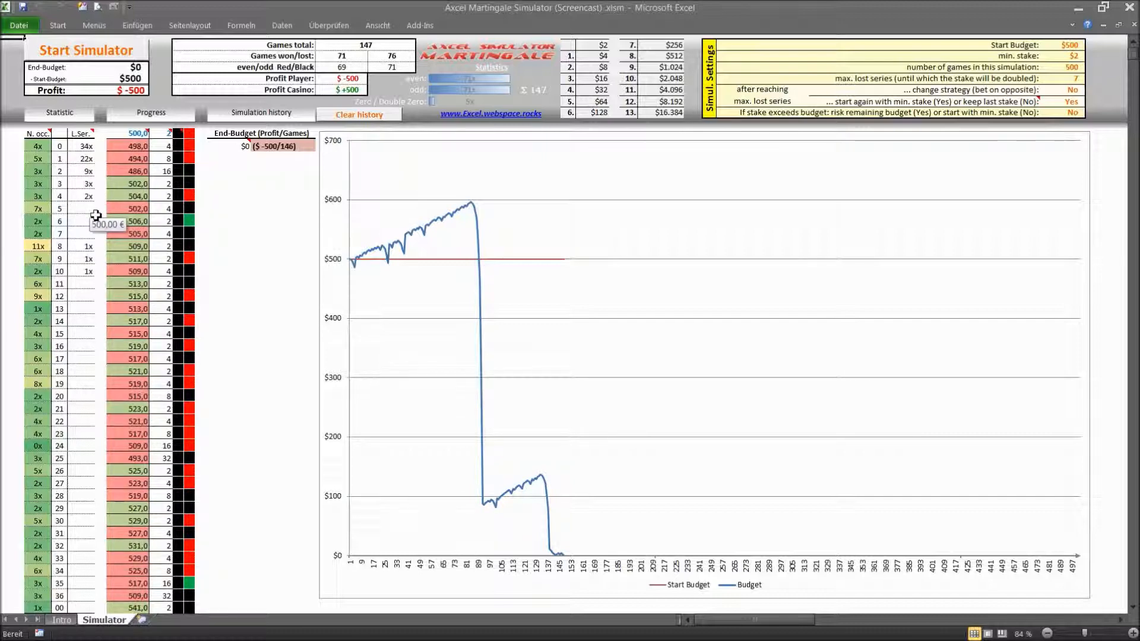
mouse_move(87, 172)
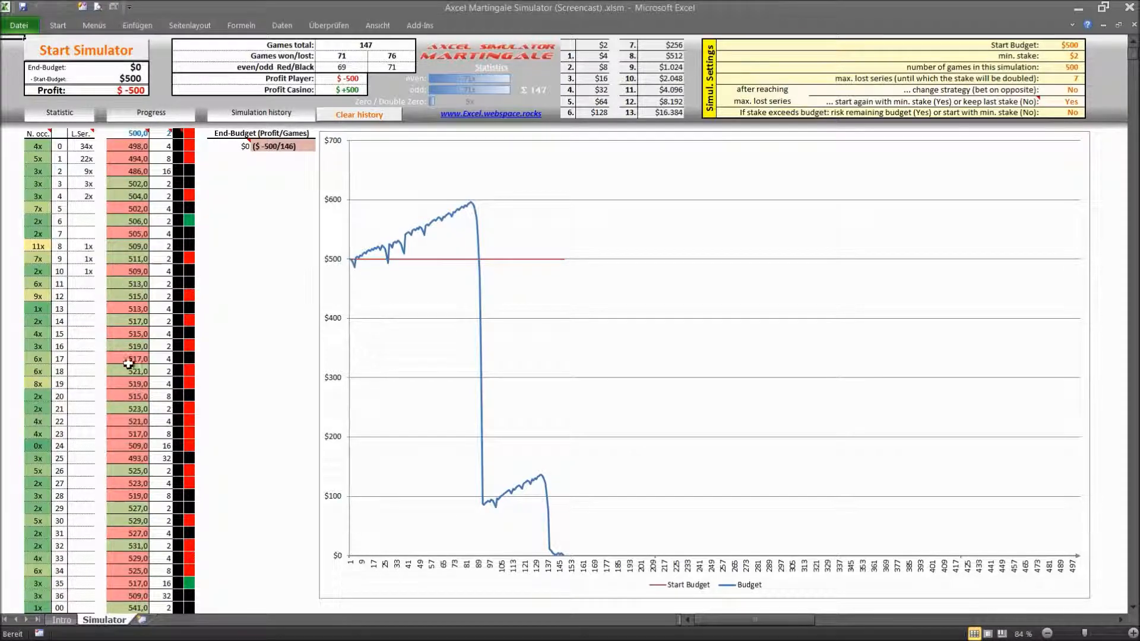
mouse_move(136, 133)
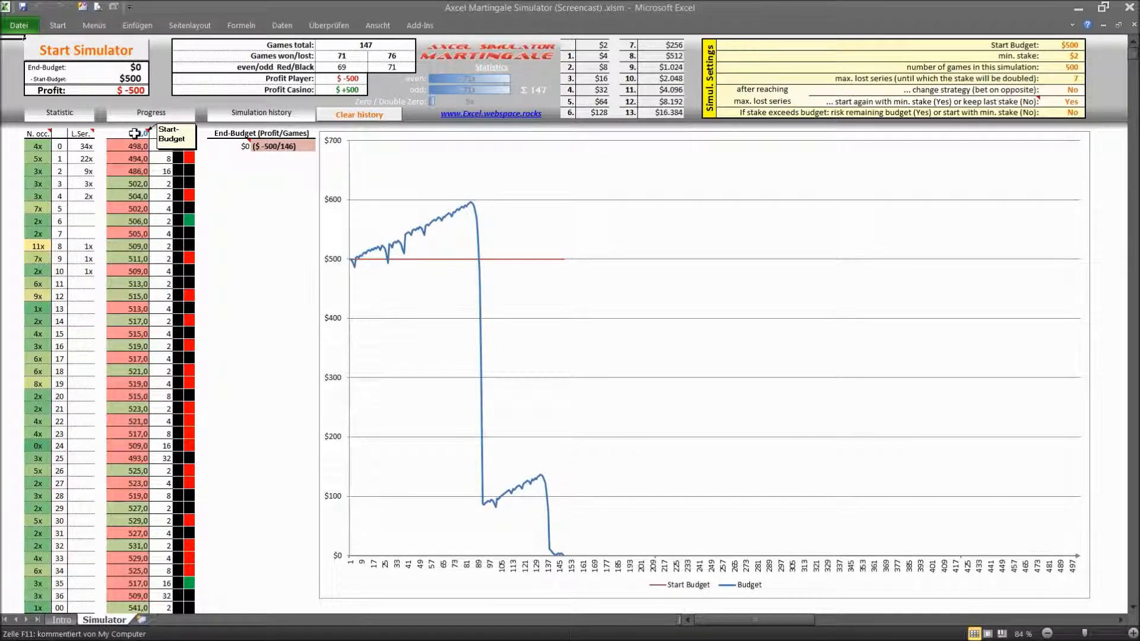
mouse_move(156, 133)
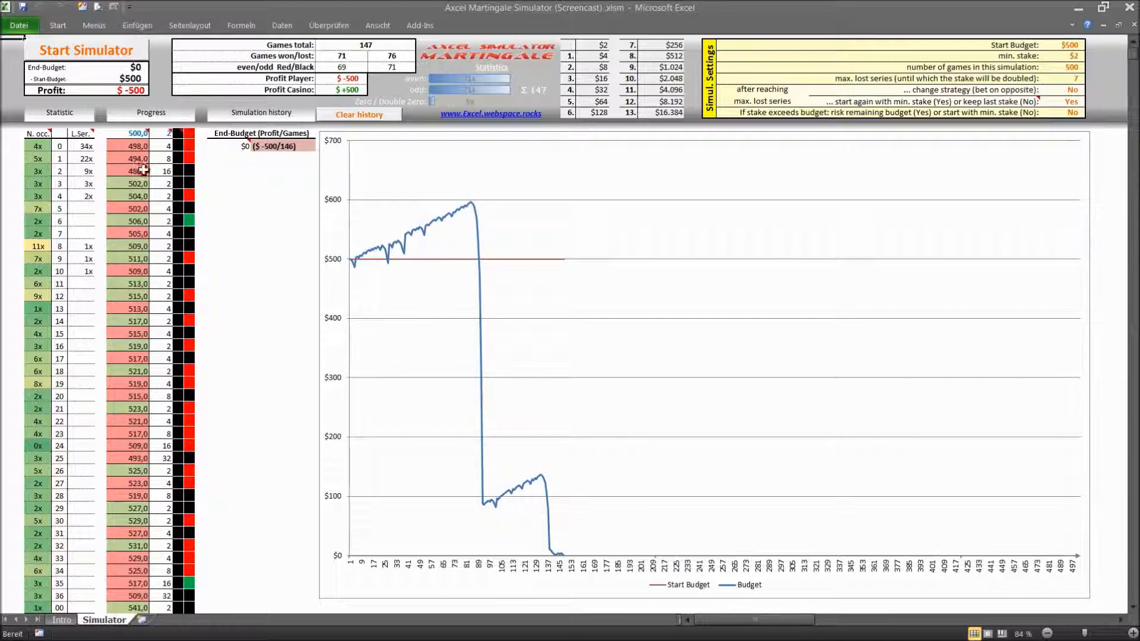
mouse_move(205, 181)
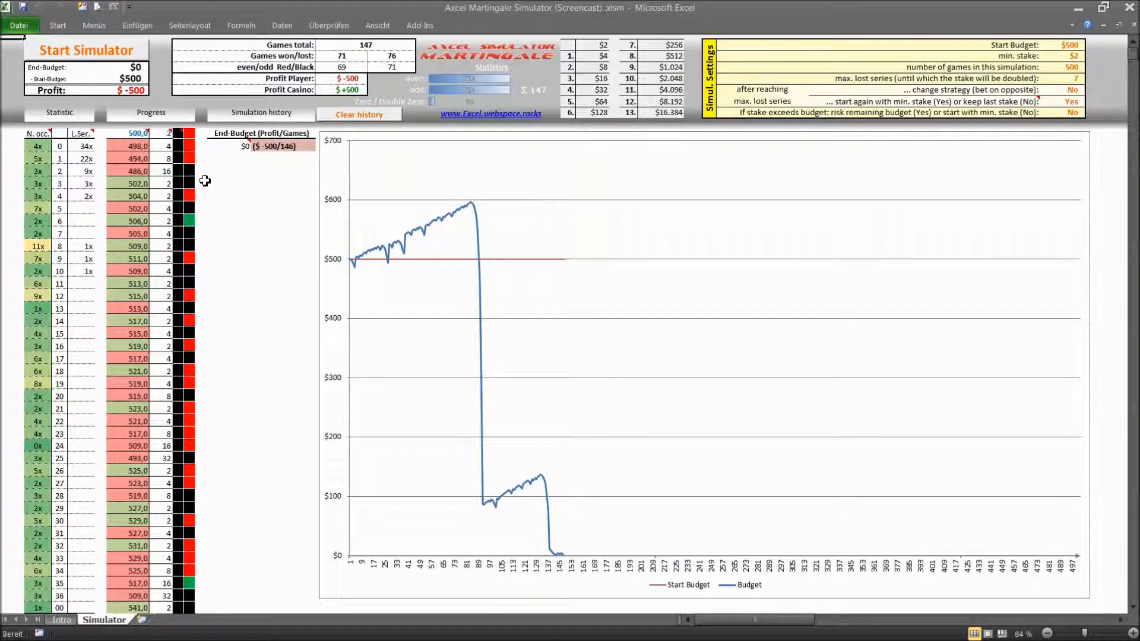
mouse_move(153, 195)
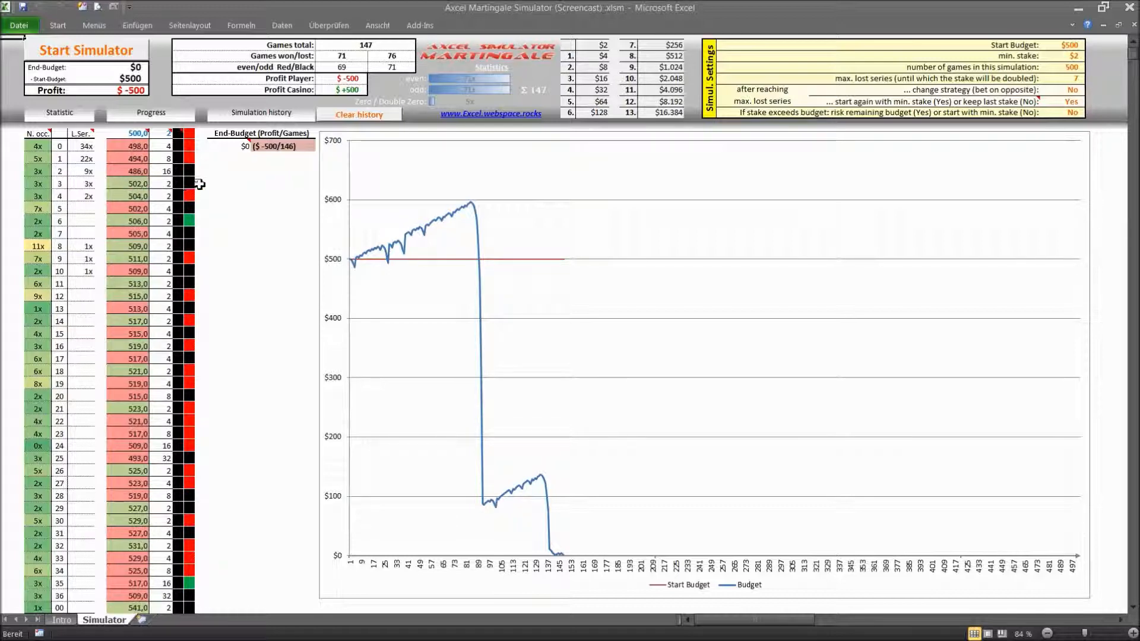
mouse_move(145, 178)
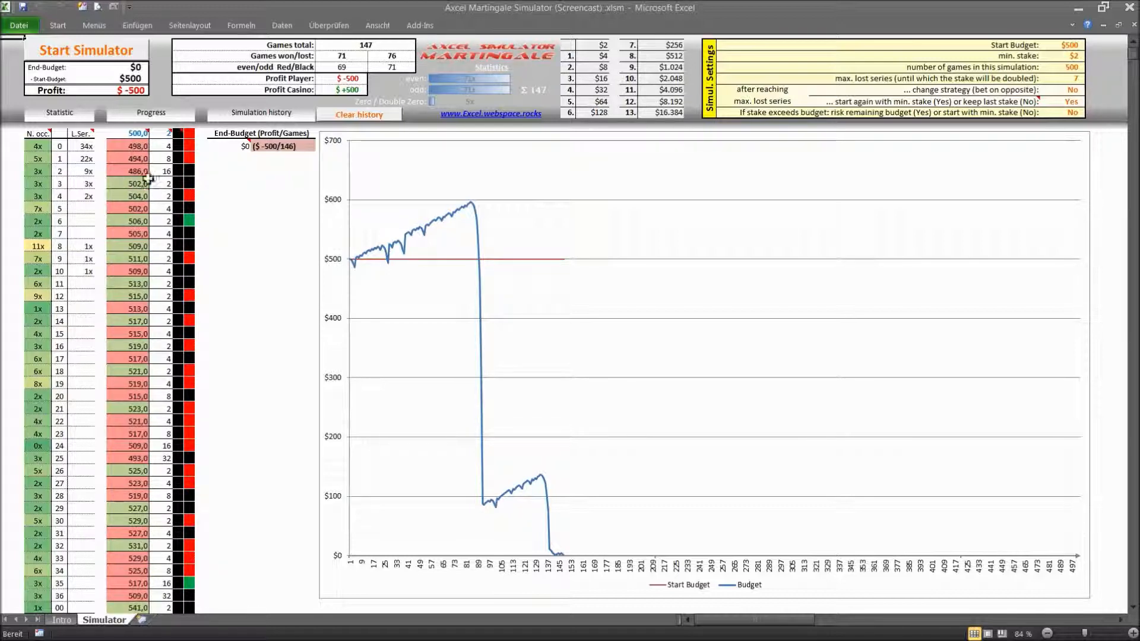
mouse_move(207, 192)
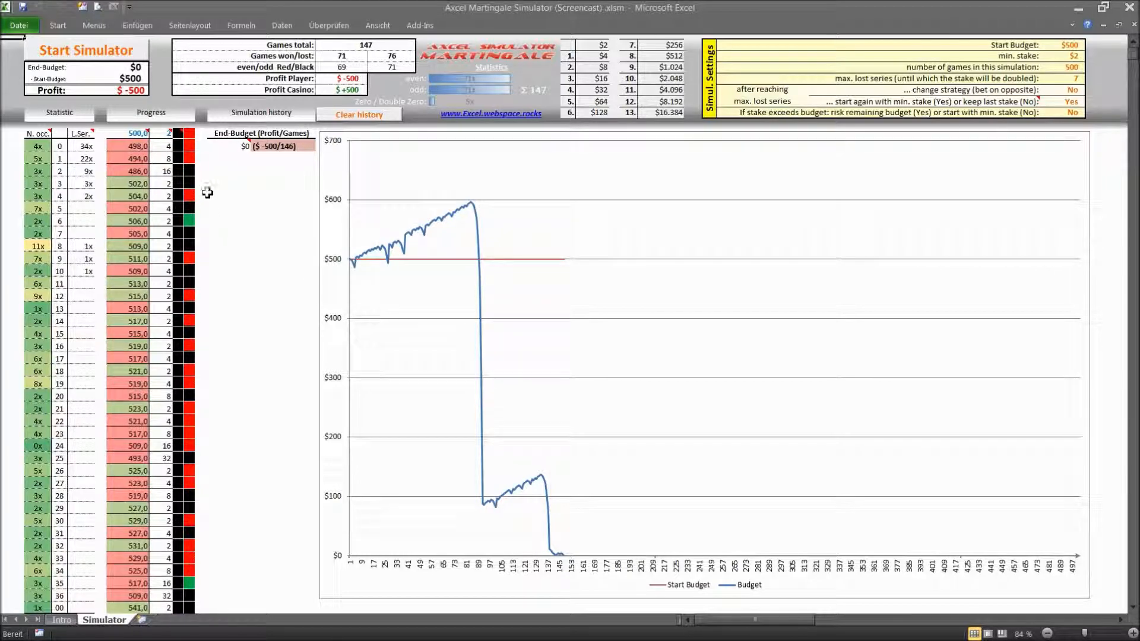
mouse_move(185, 225)
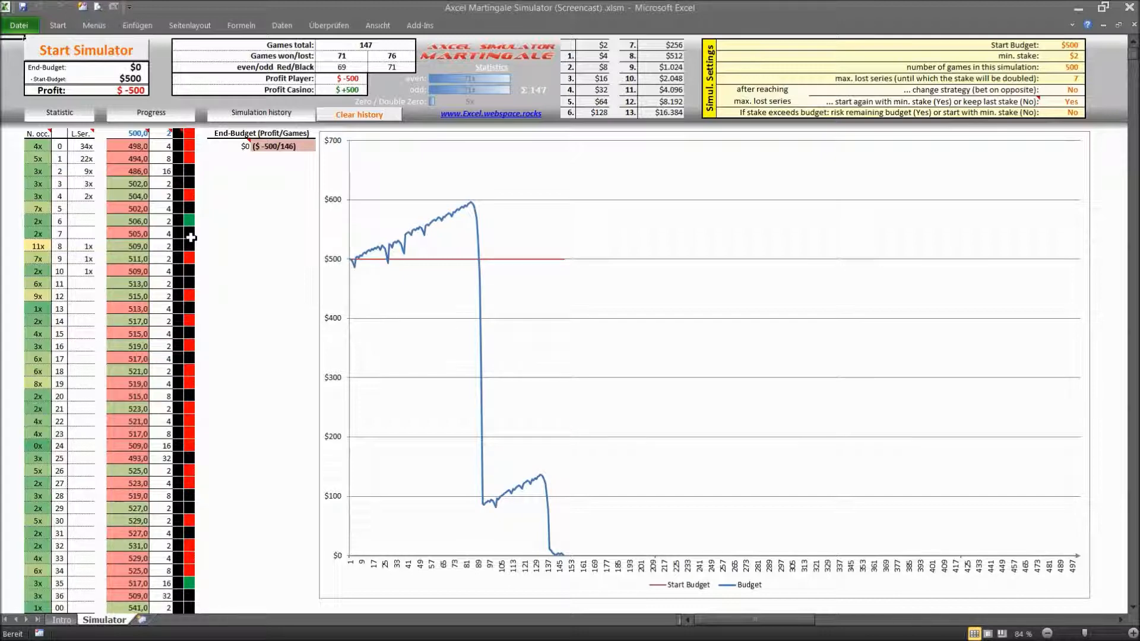
mouse_move(191, 224)
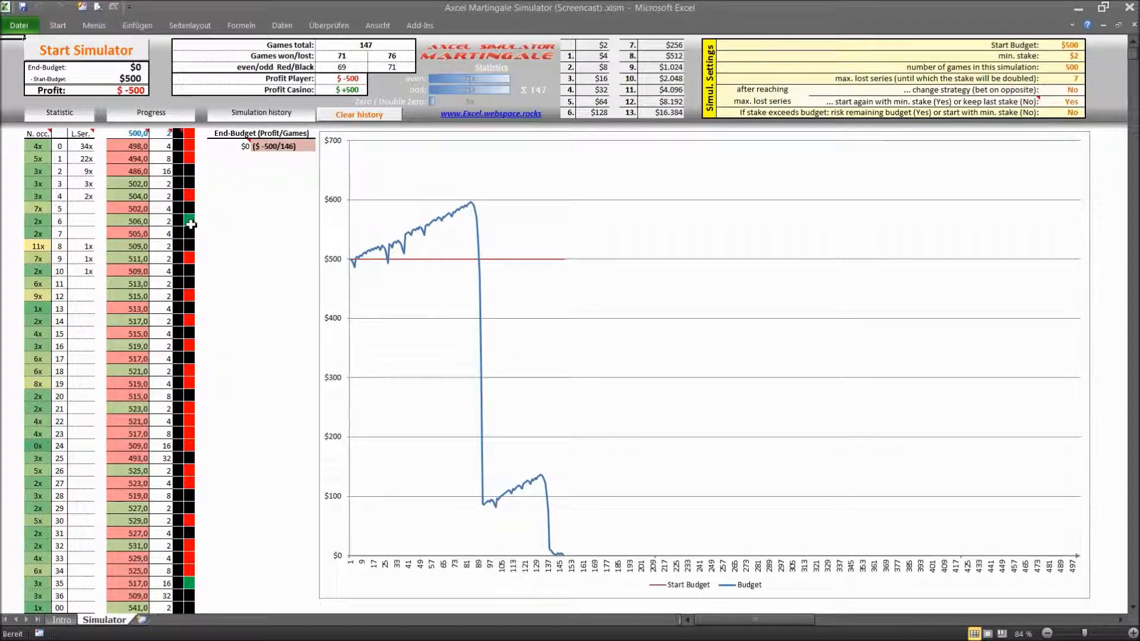
mouse_move(165, 245)
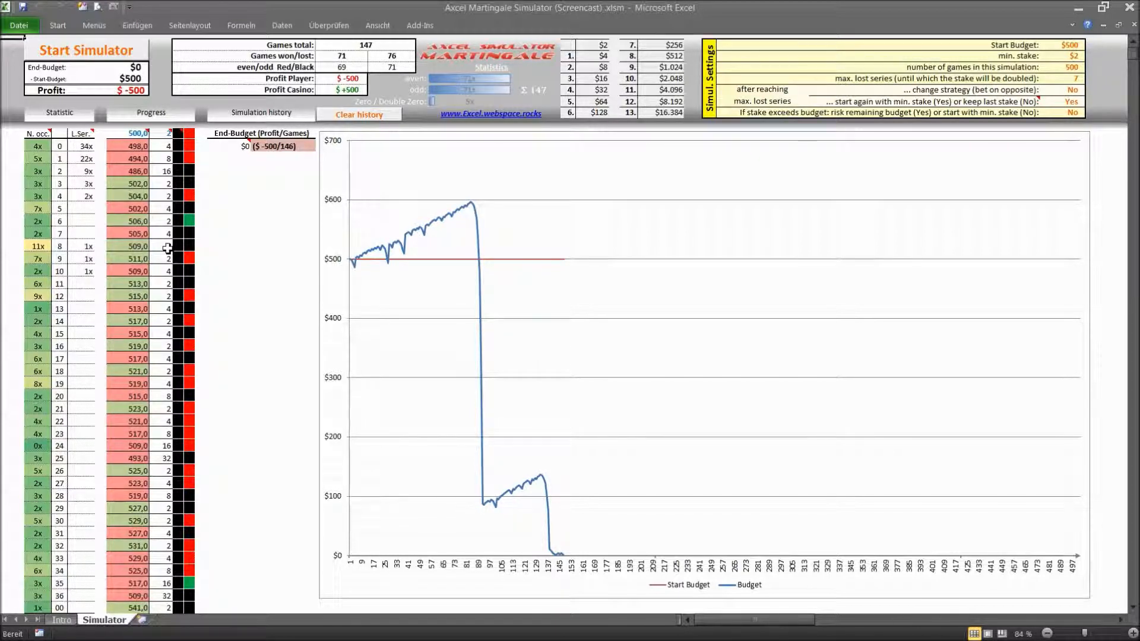
mouse_move(195, 155)
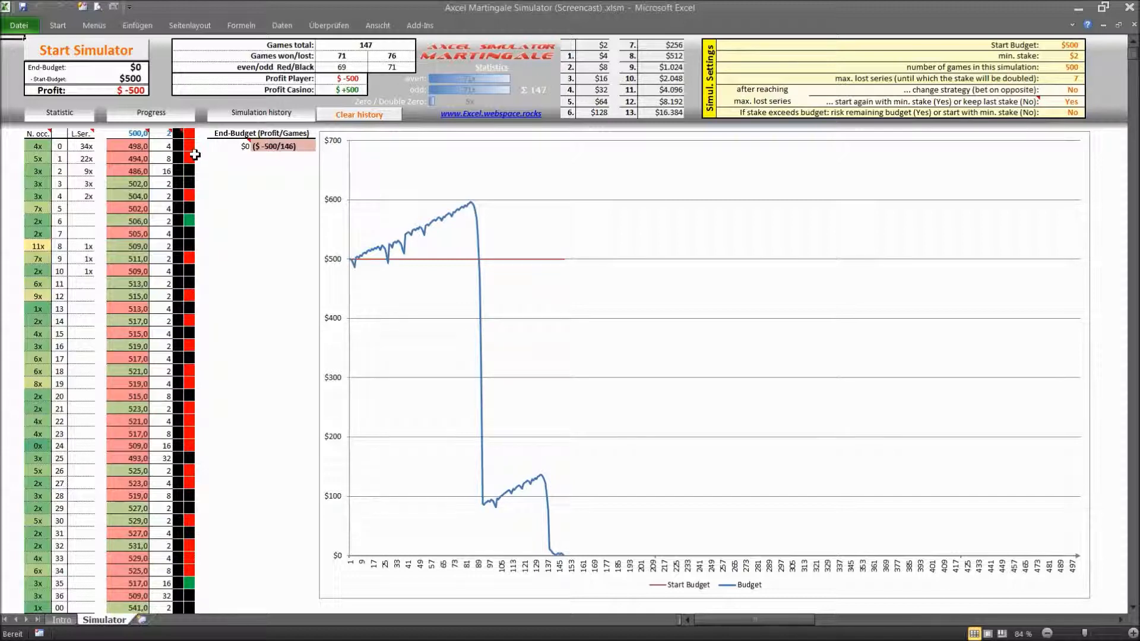
mouse_move(186, 231)
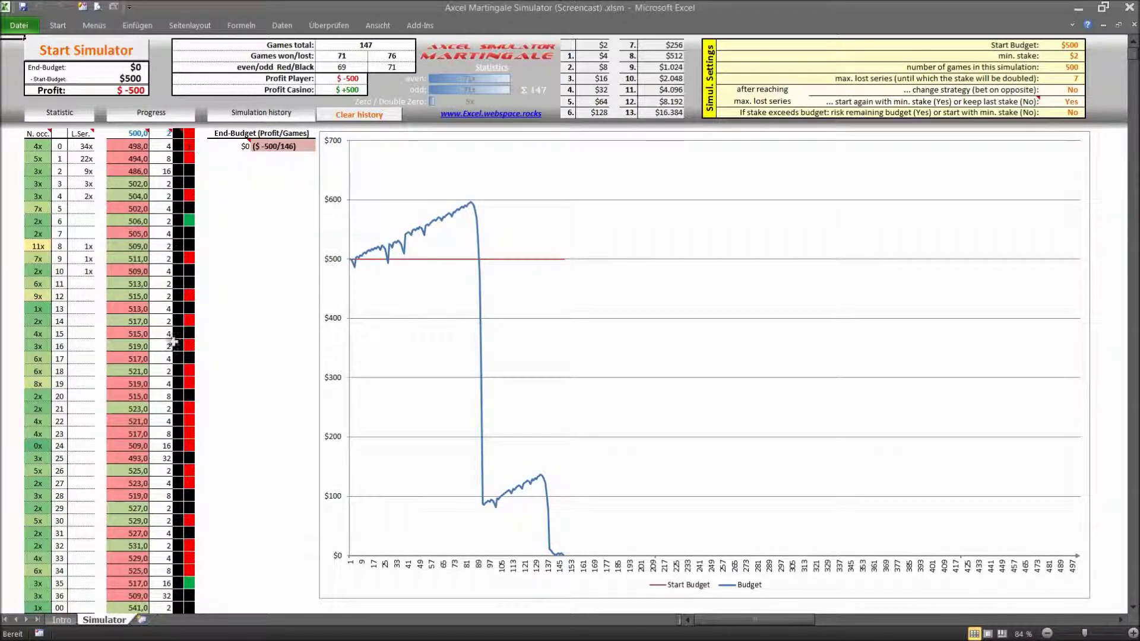
mouse_move(195, 391)
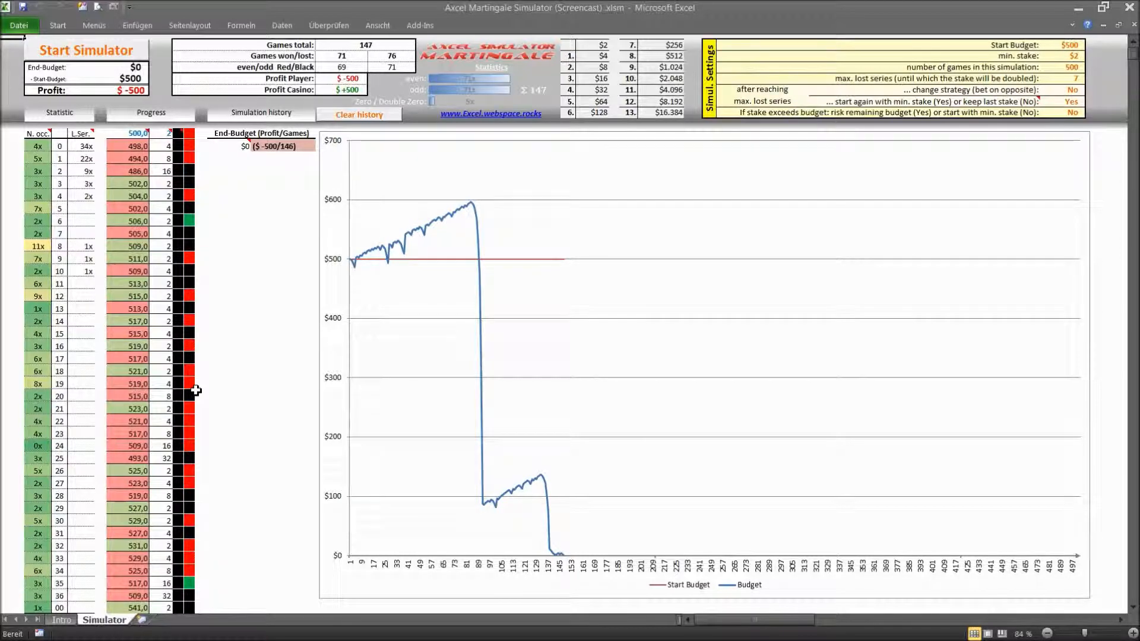
mouse_move(215, 343)
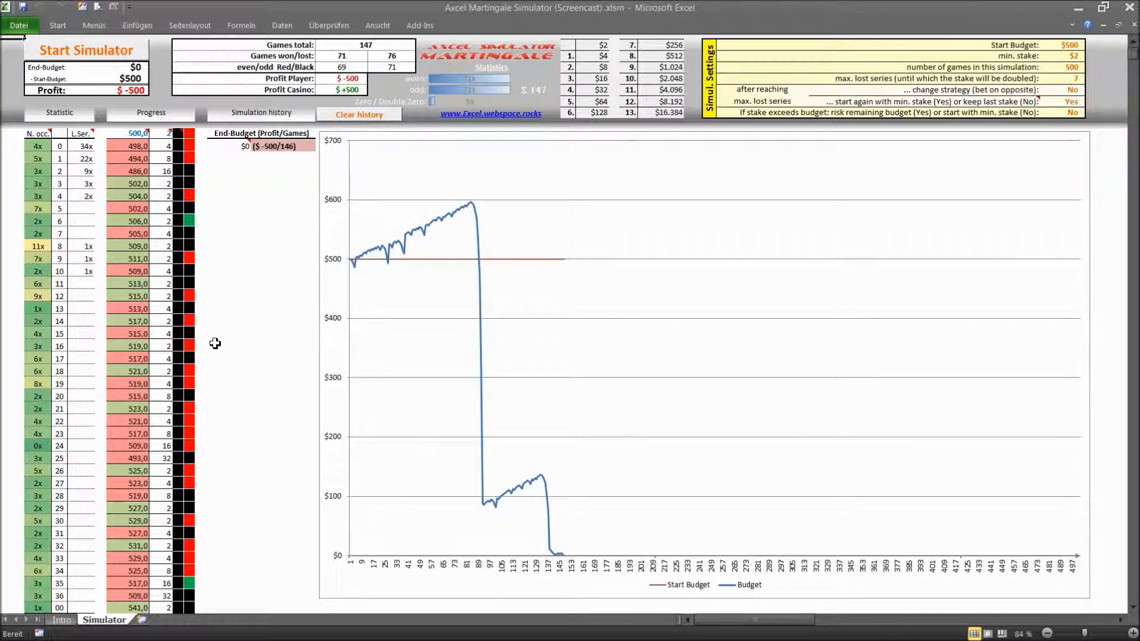
mouse_move(357, 274)
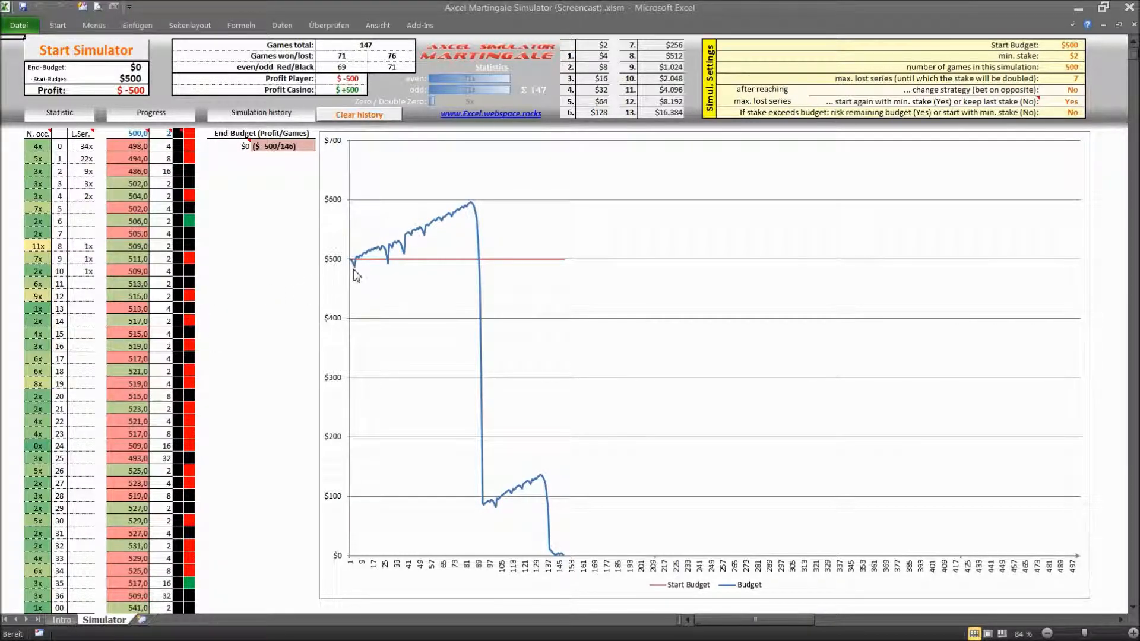
mouse_move(353, 278)
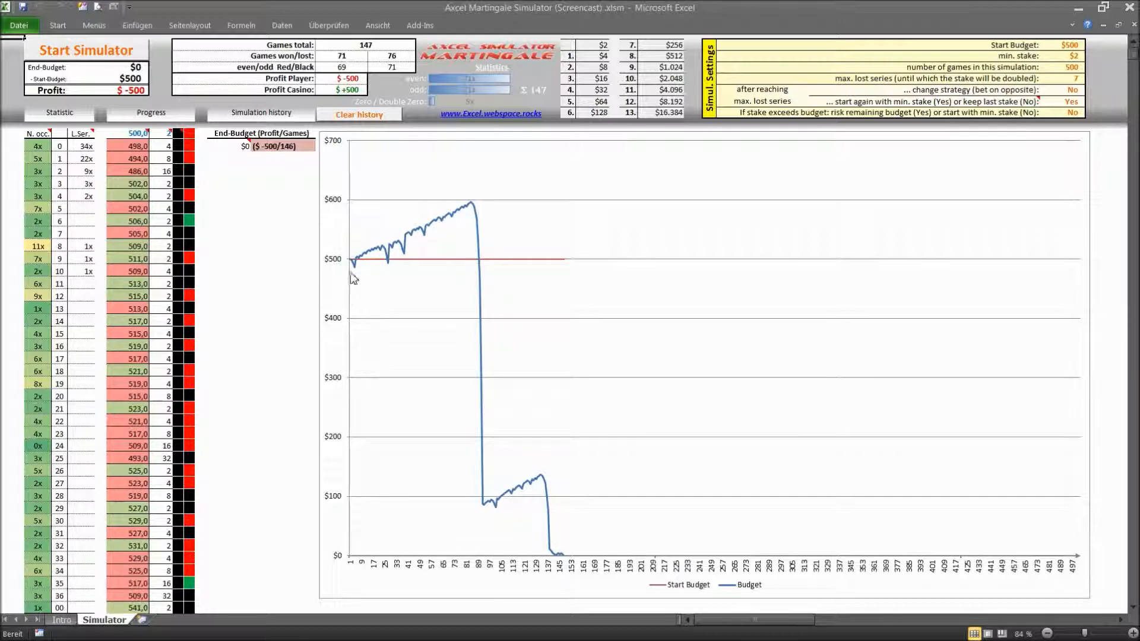
mouse_move(411, 239)
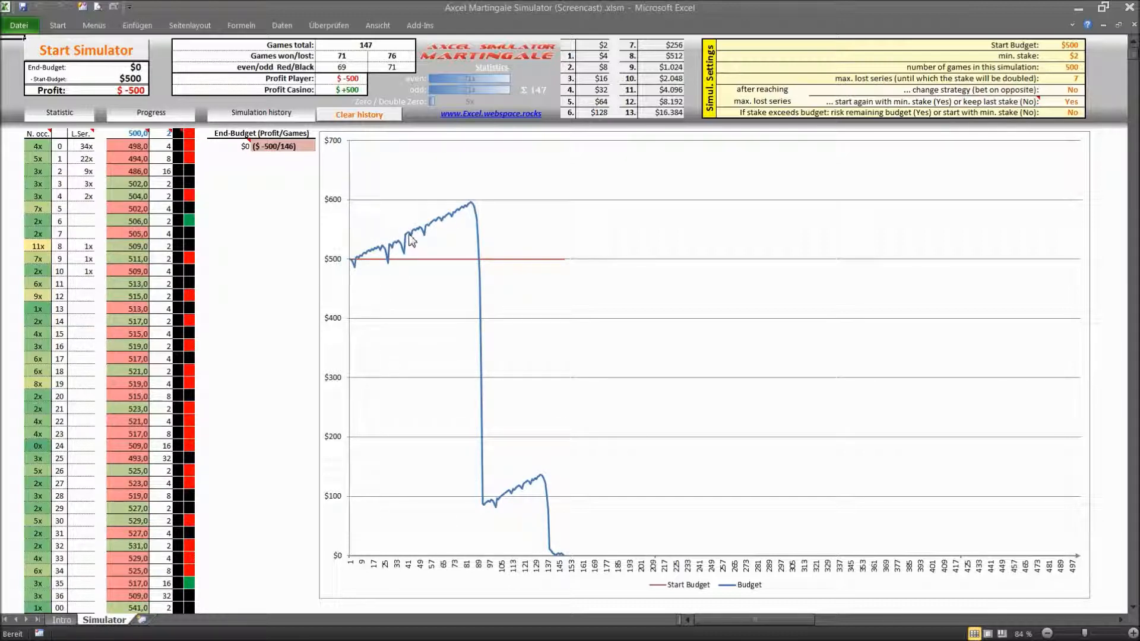
mouse_move(471, 206)
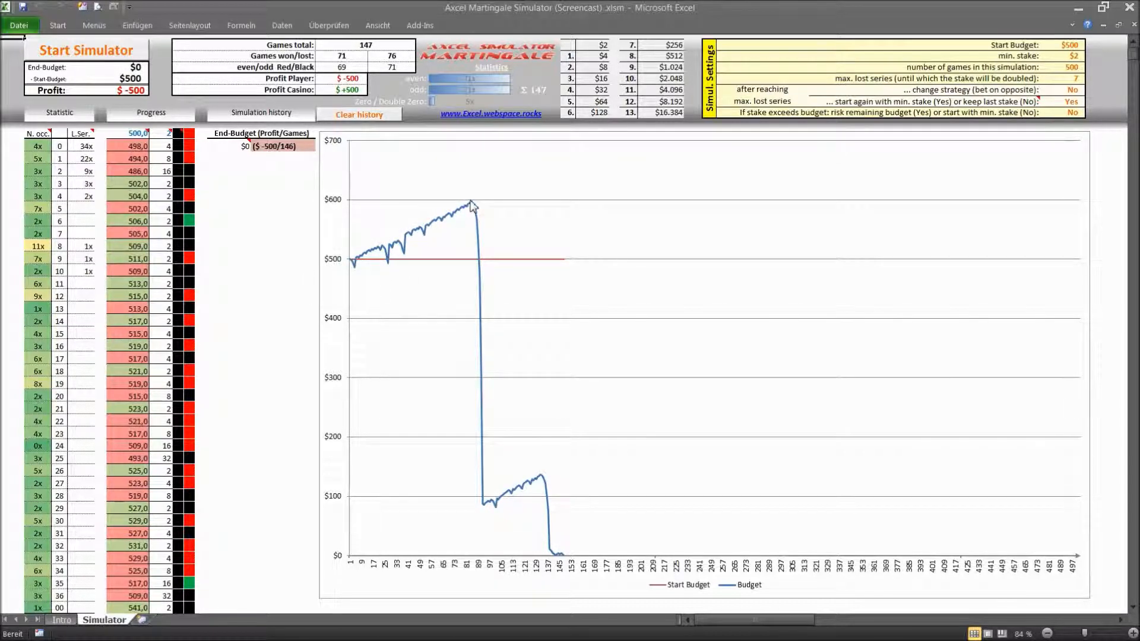
mouse_move(471, 206)
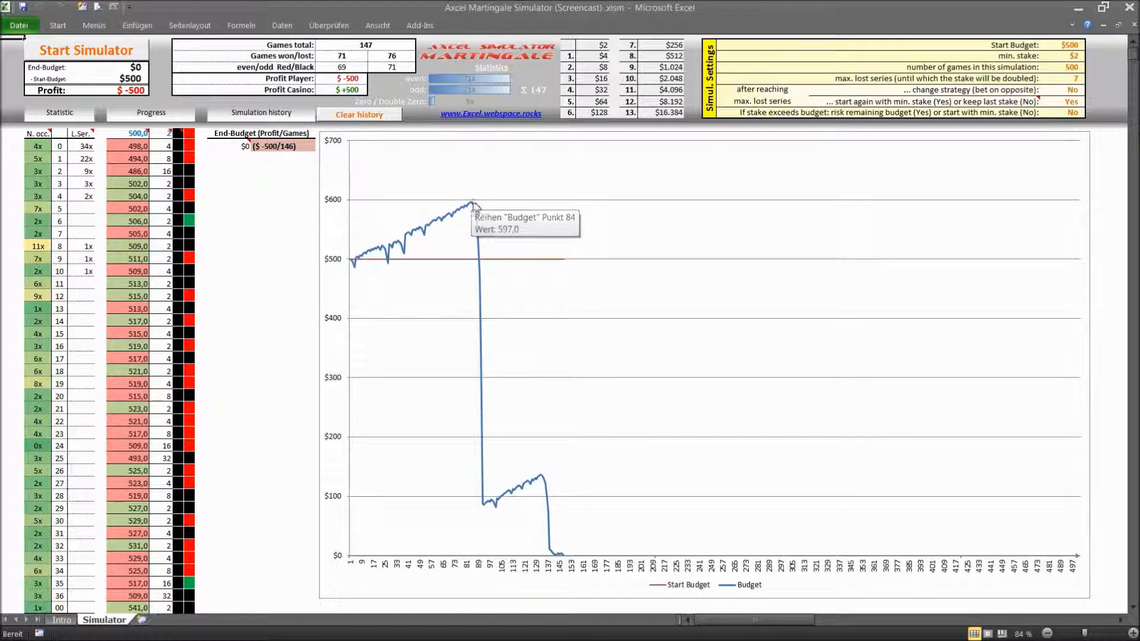
mouse_move(142, 240)
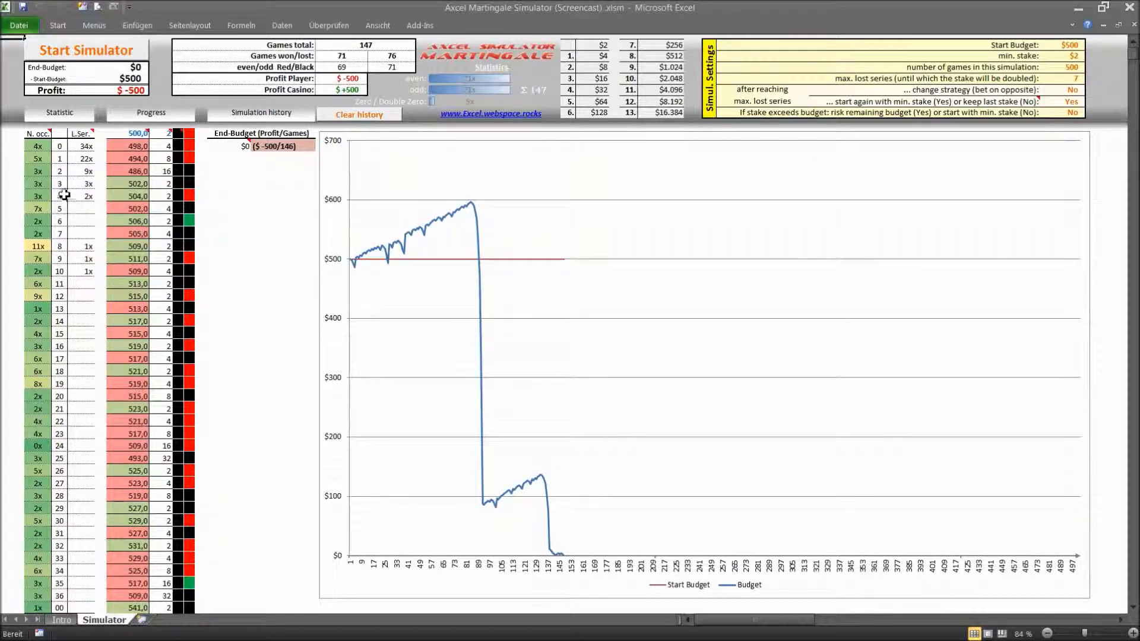
mouse_move(62, 271)
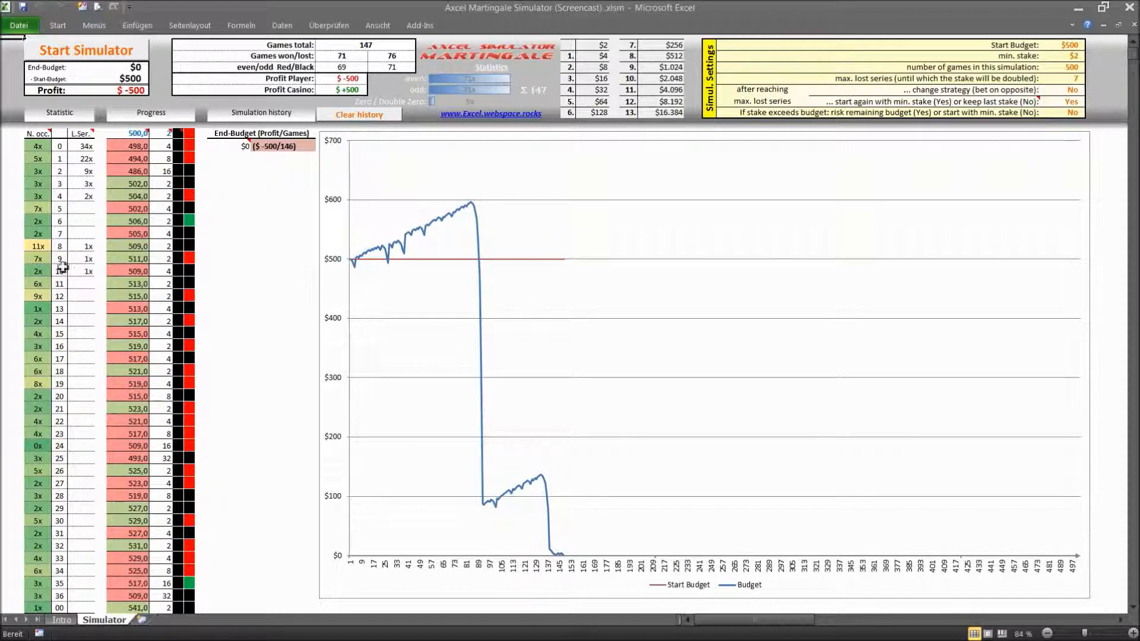
mouse_move(139, 295)
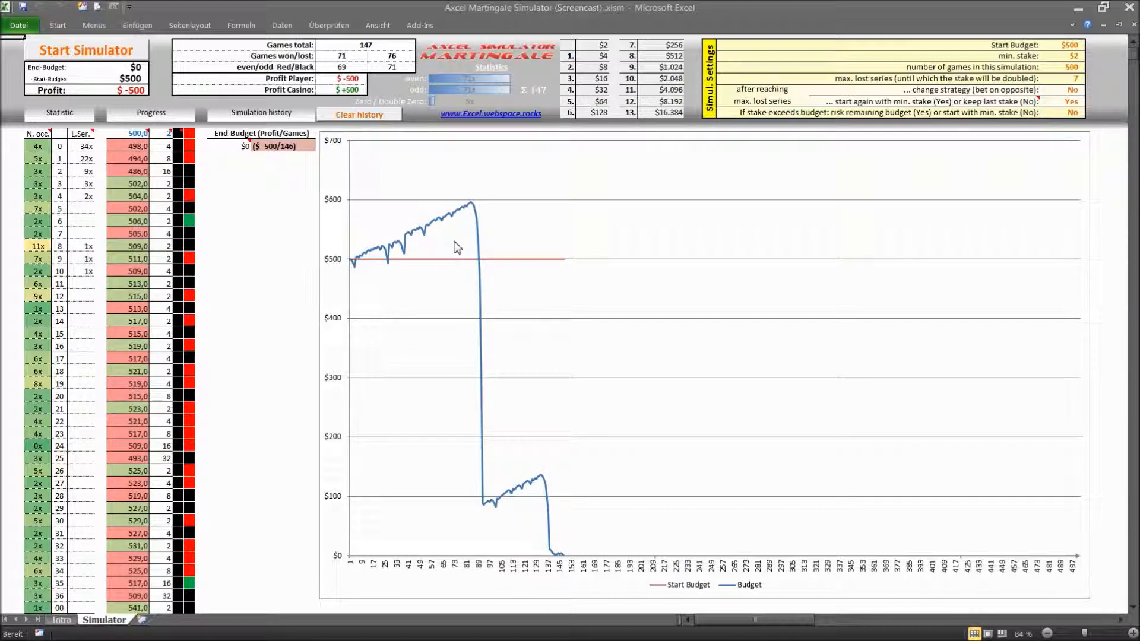
scroll(down, 3)
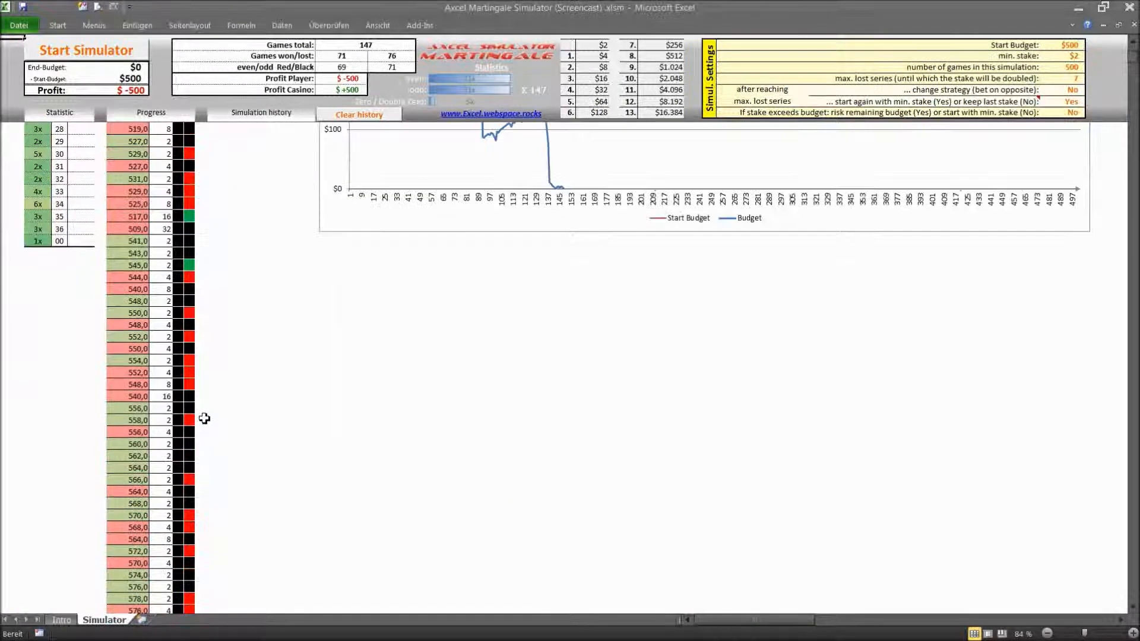
scroll(down, 3)
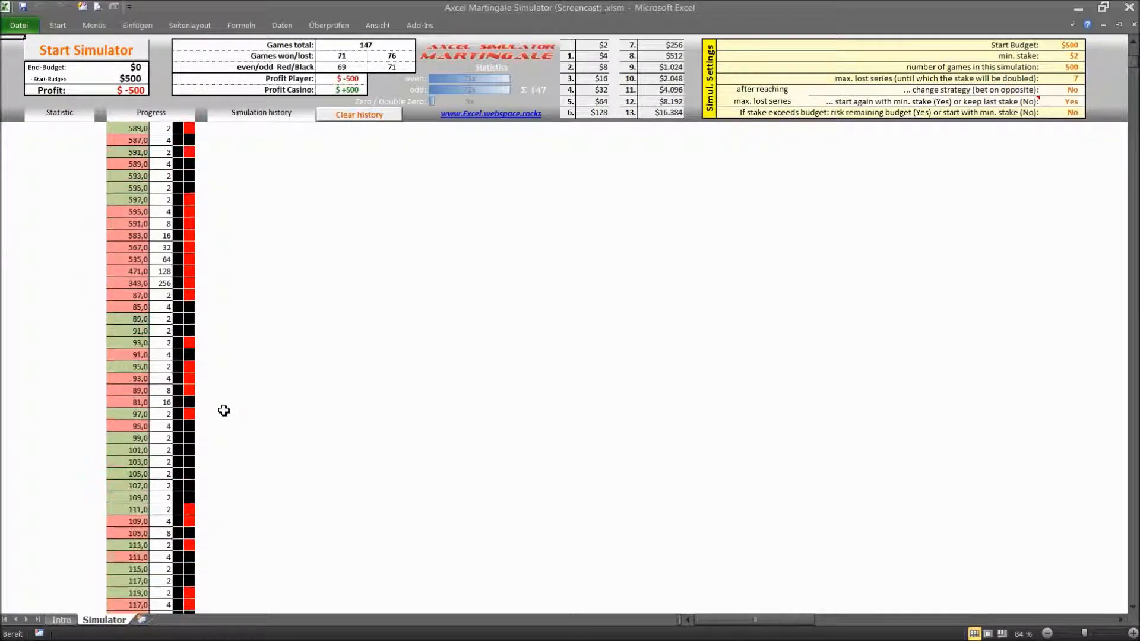
mouse_move(165, 211)
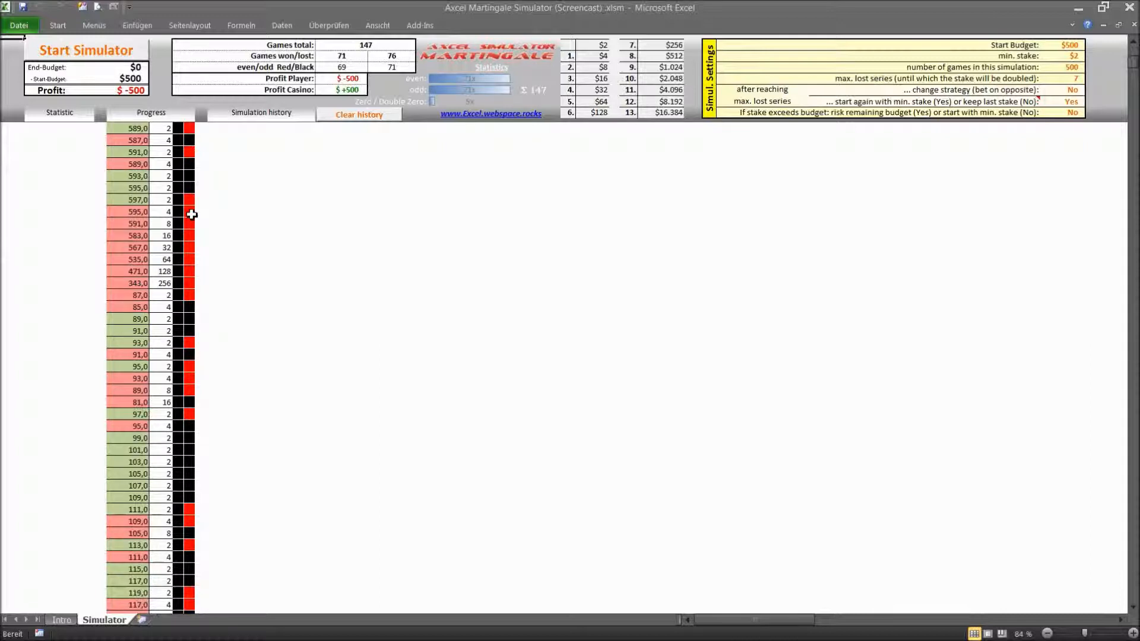
mouse_move(164, 200)
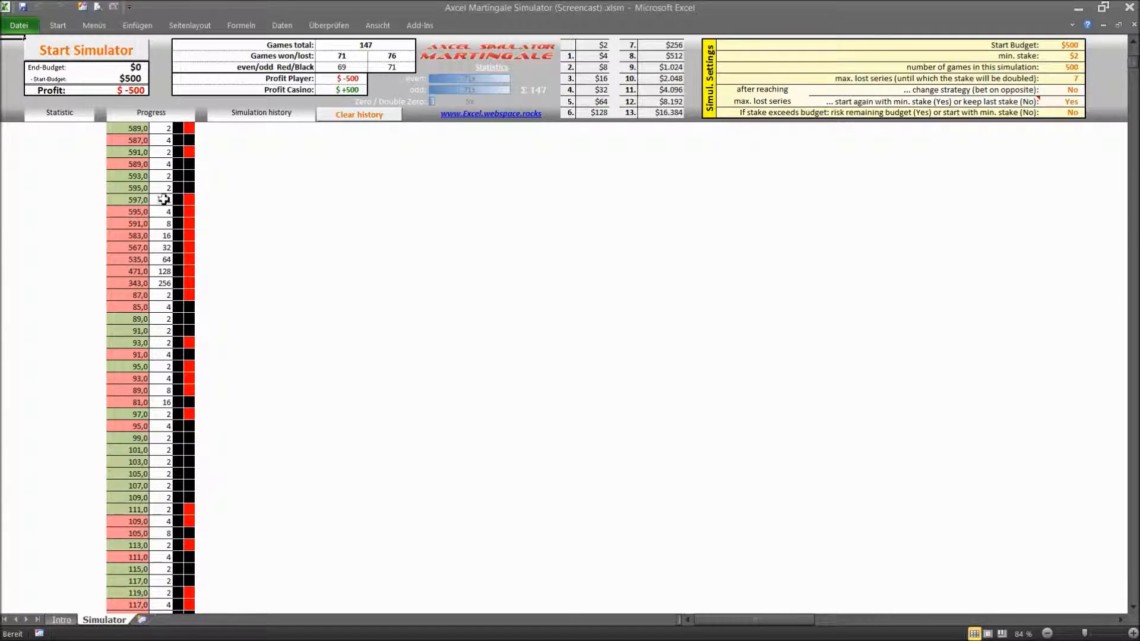
mouse_move(164, 282)
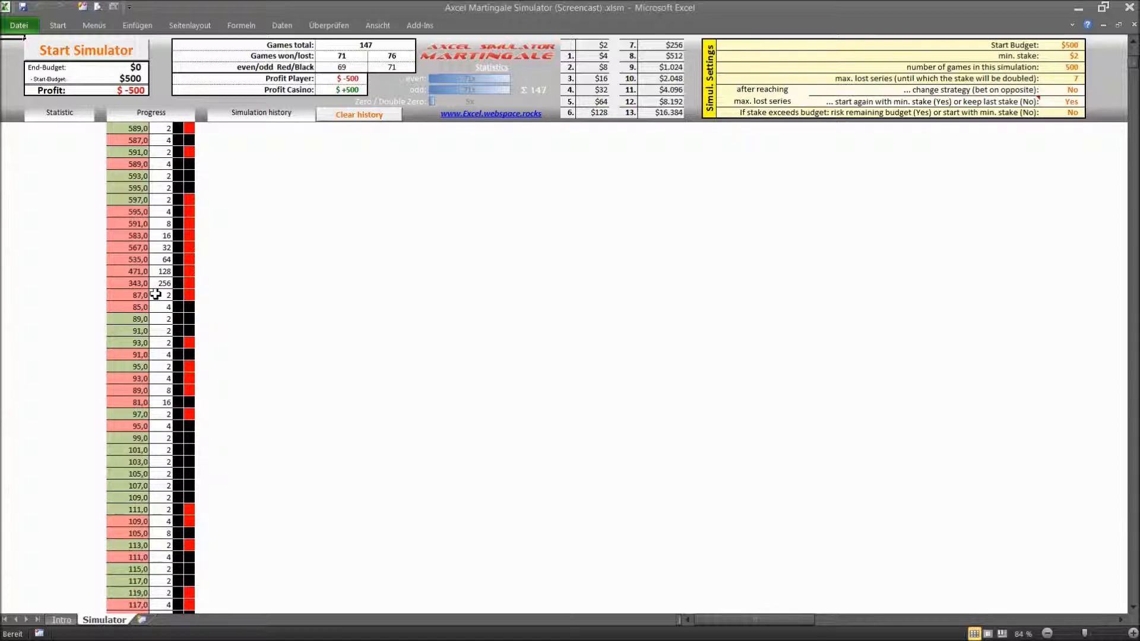
mouse_move(164, 284)
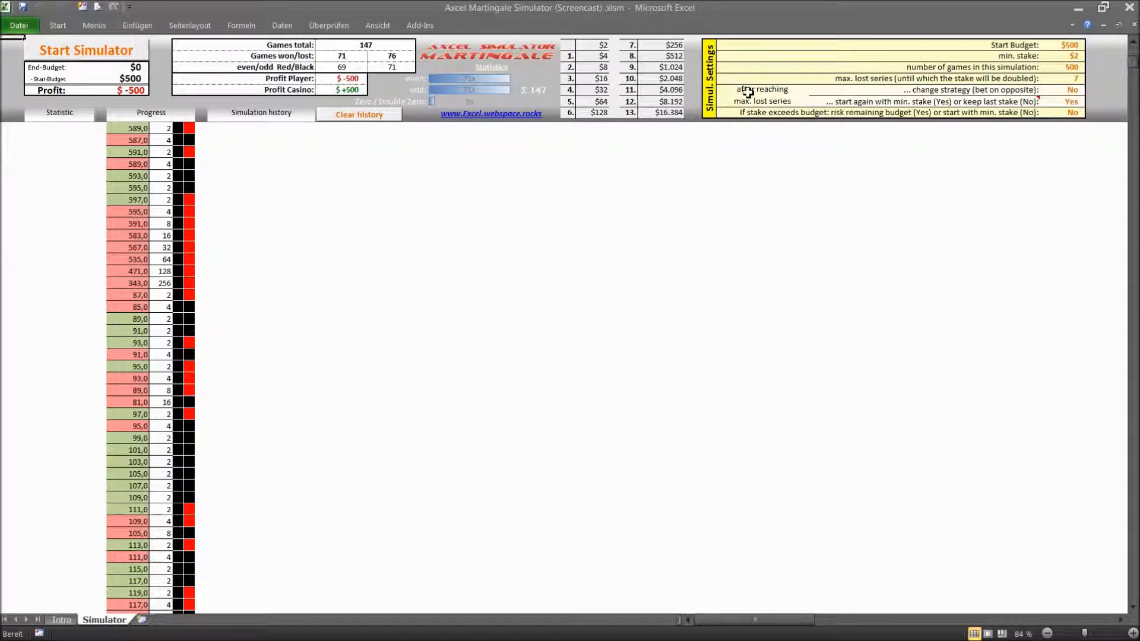
mouse_move(259, 297)
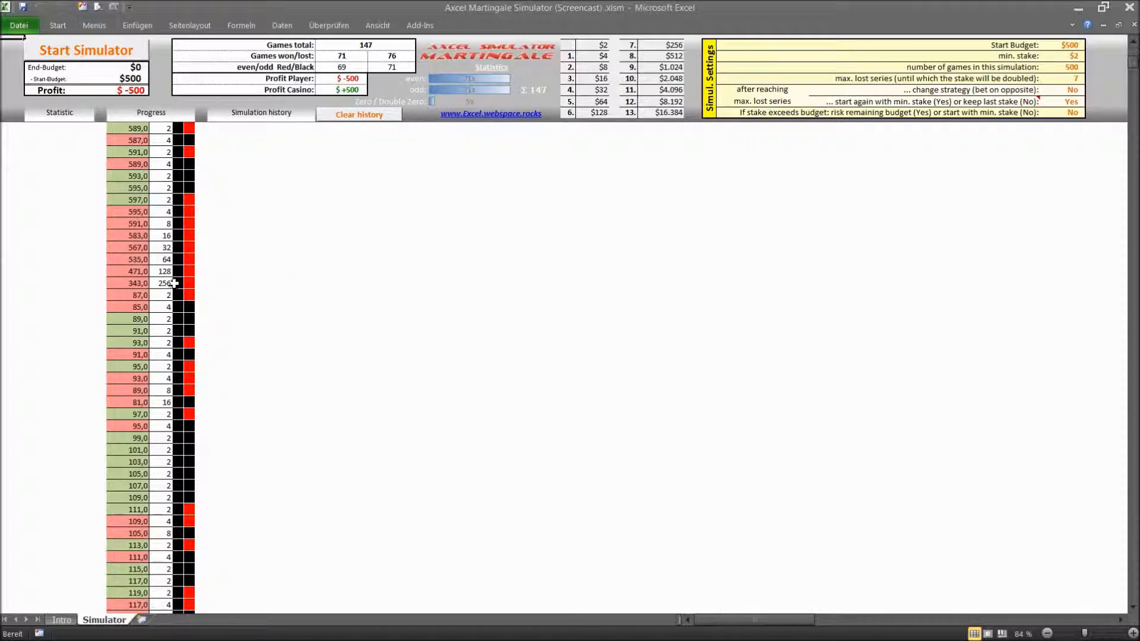
mouse_move(139, 299)
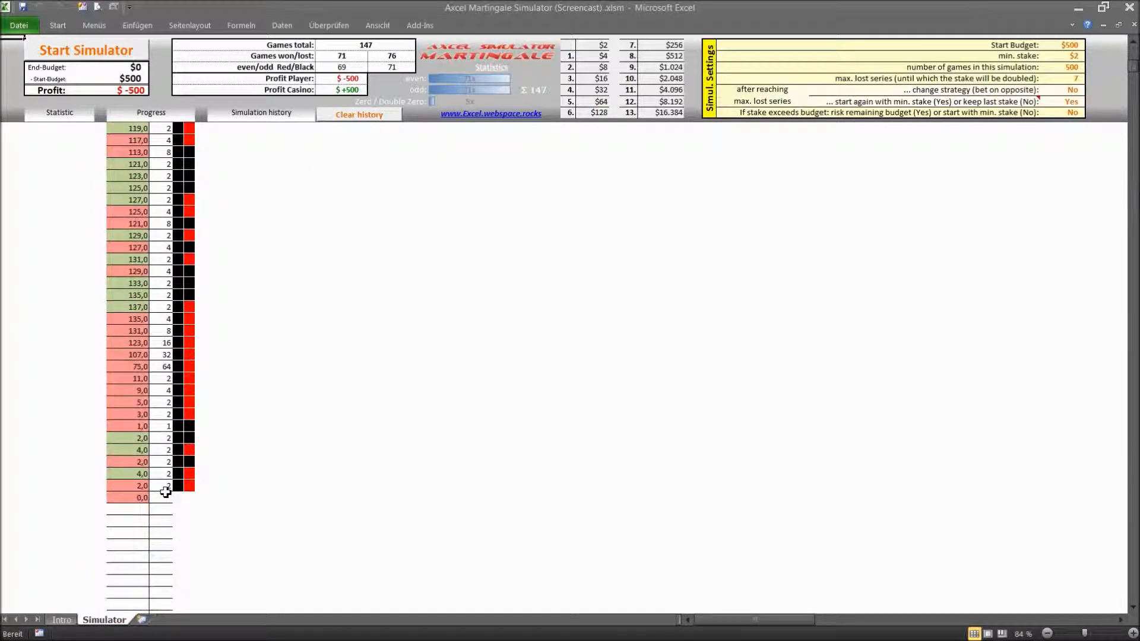
click(59, 112)
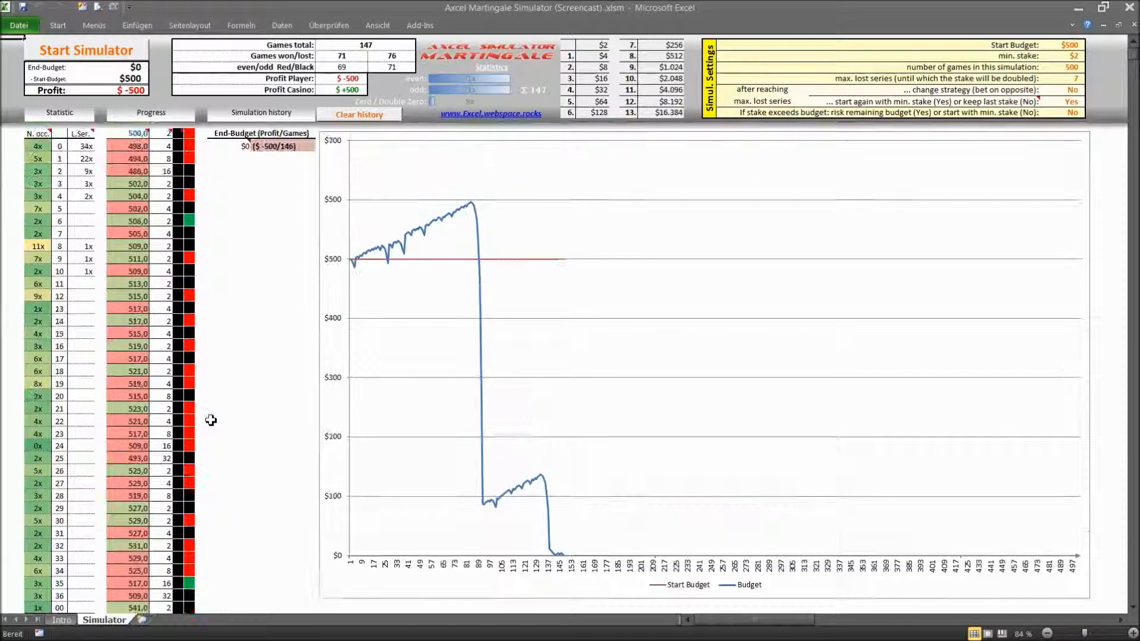
click(85, 50)
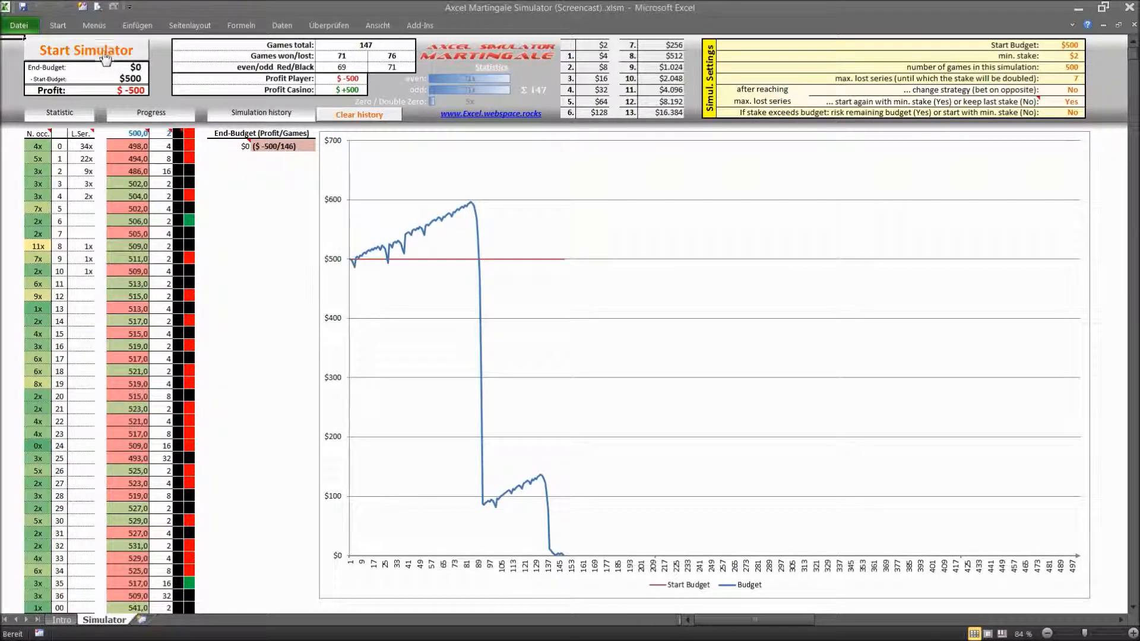
click(85, 49)
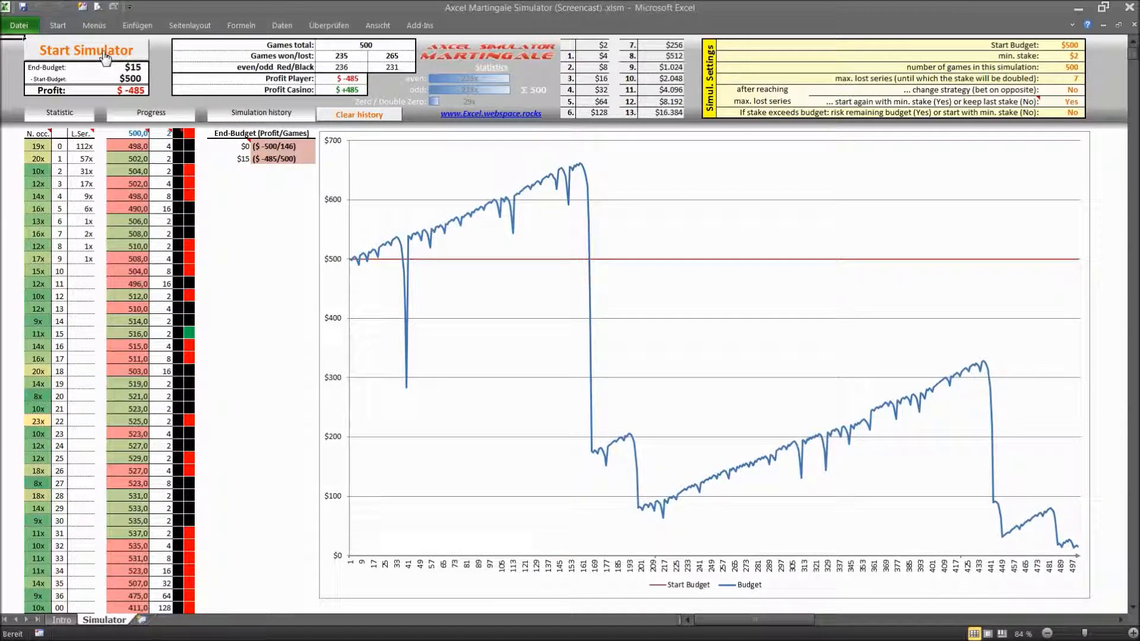
click(86, 49)
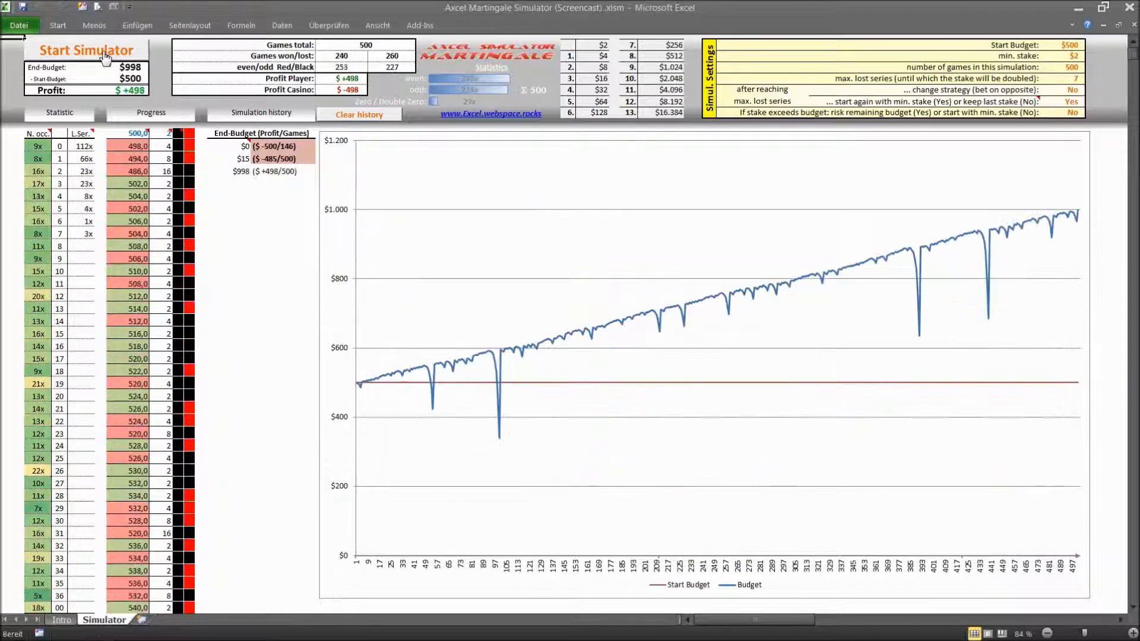
mouse_move(444, 405)
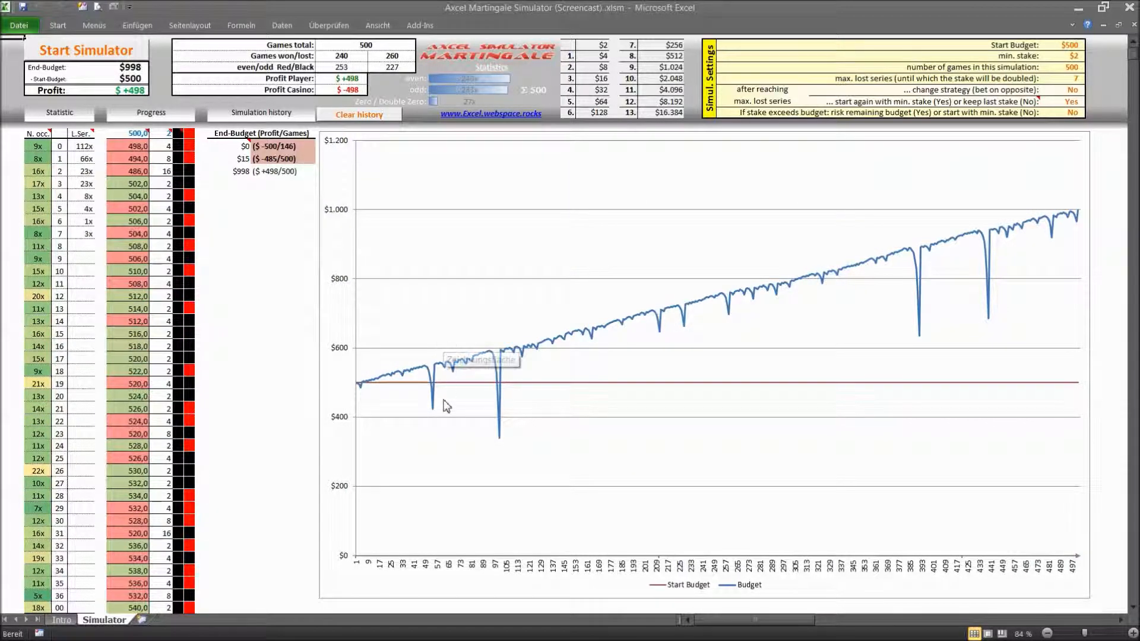
mouse_move(796, 335)
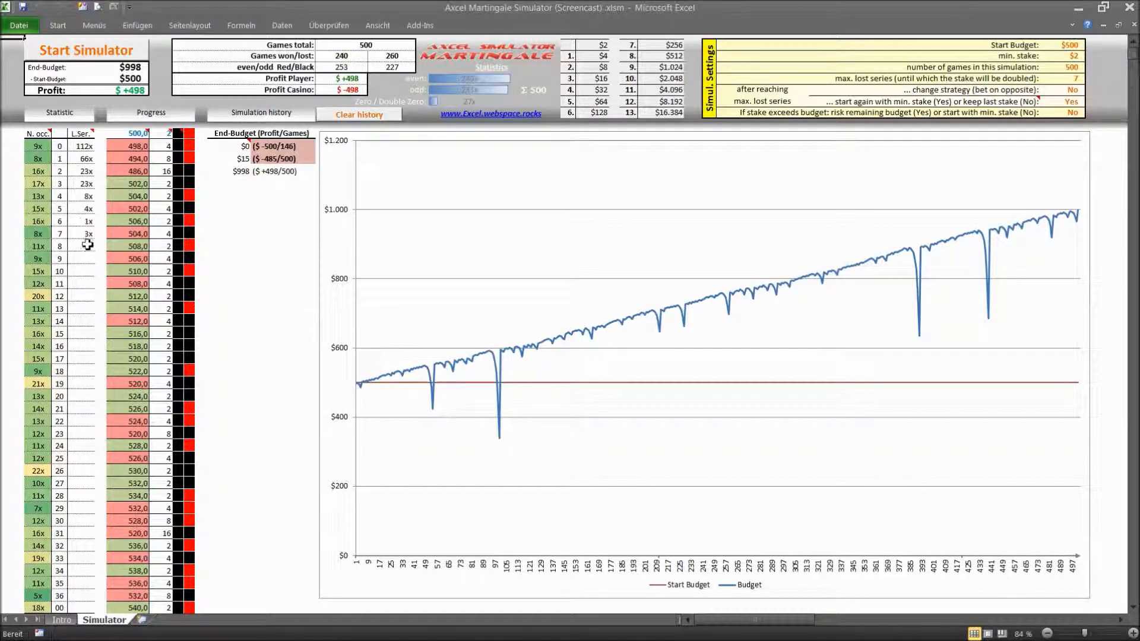
mouse_move(87, 296)
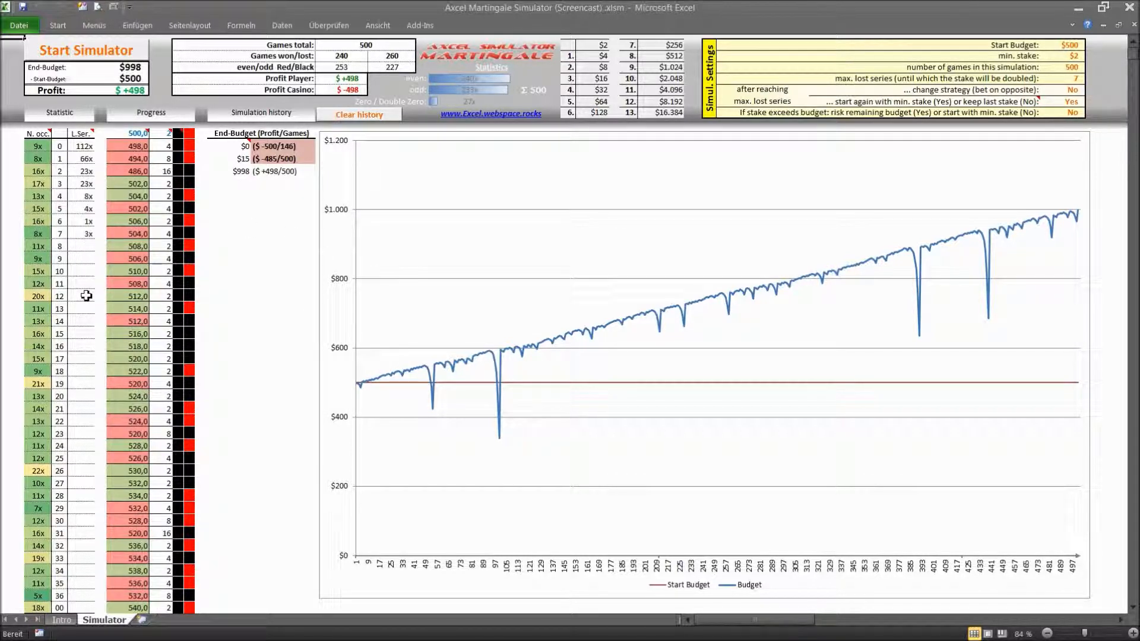
mouse_move(62, 236)
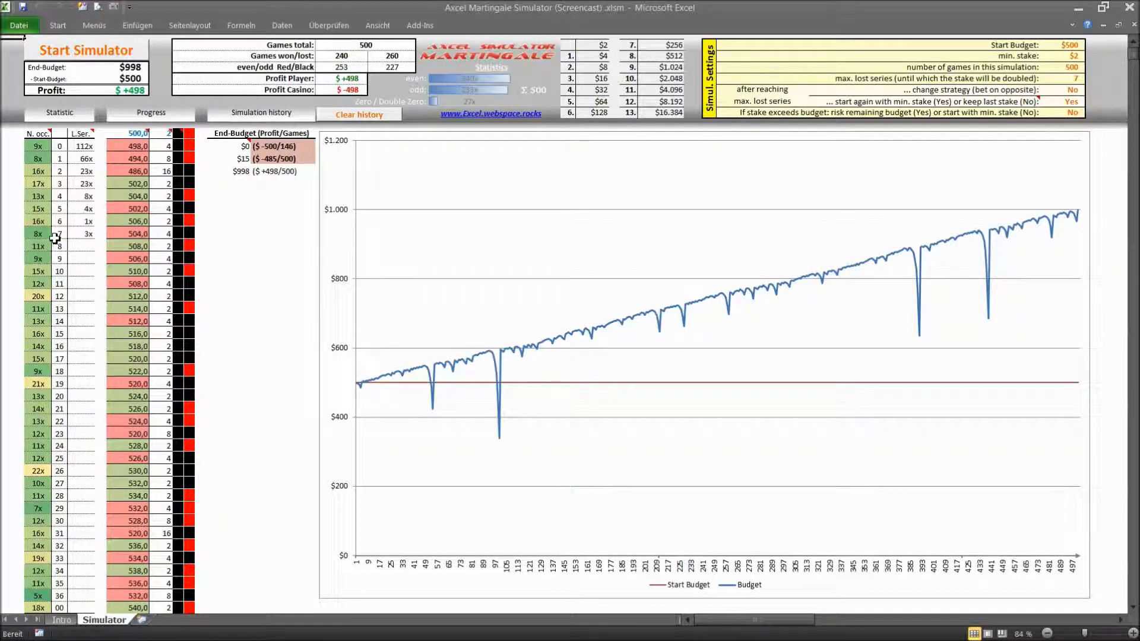
mouse_move(91, 233)
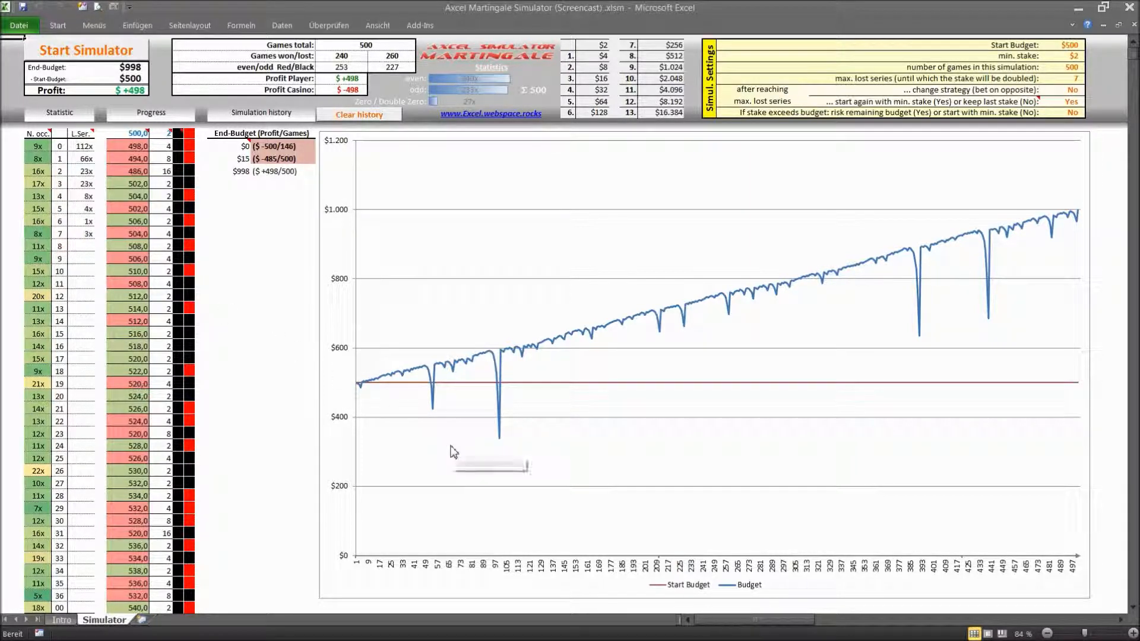
mouse_move(1061, 94)
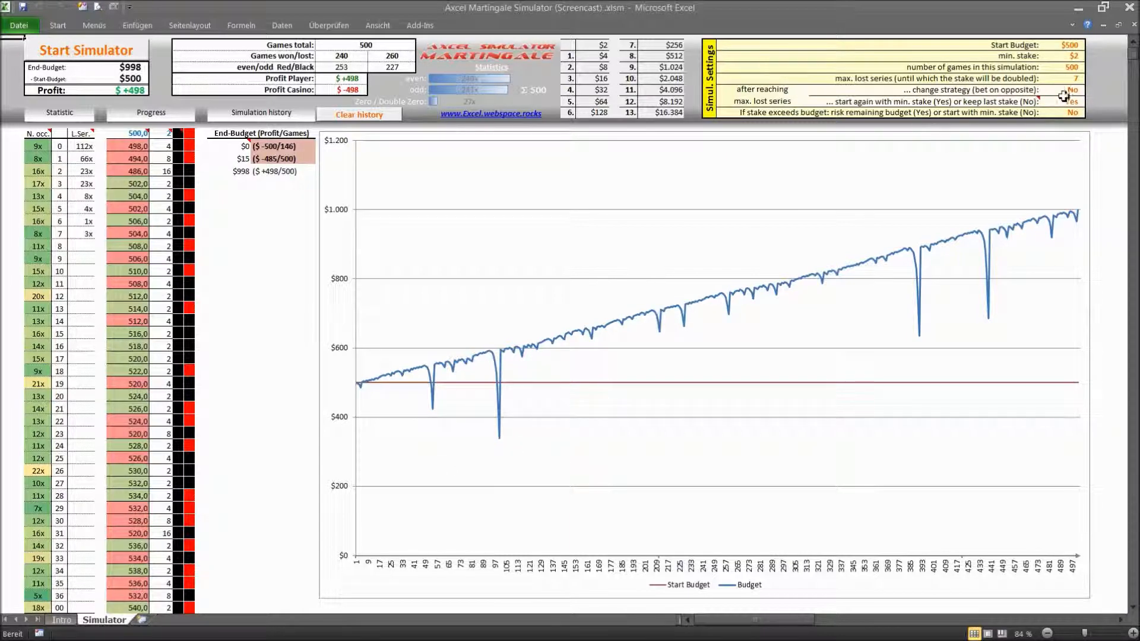
click(1070, 100)
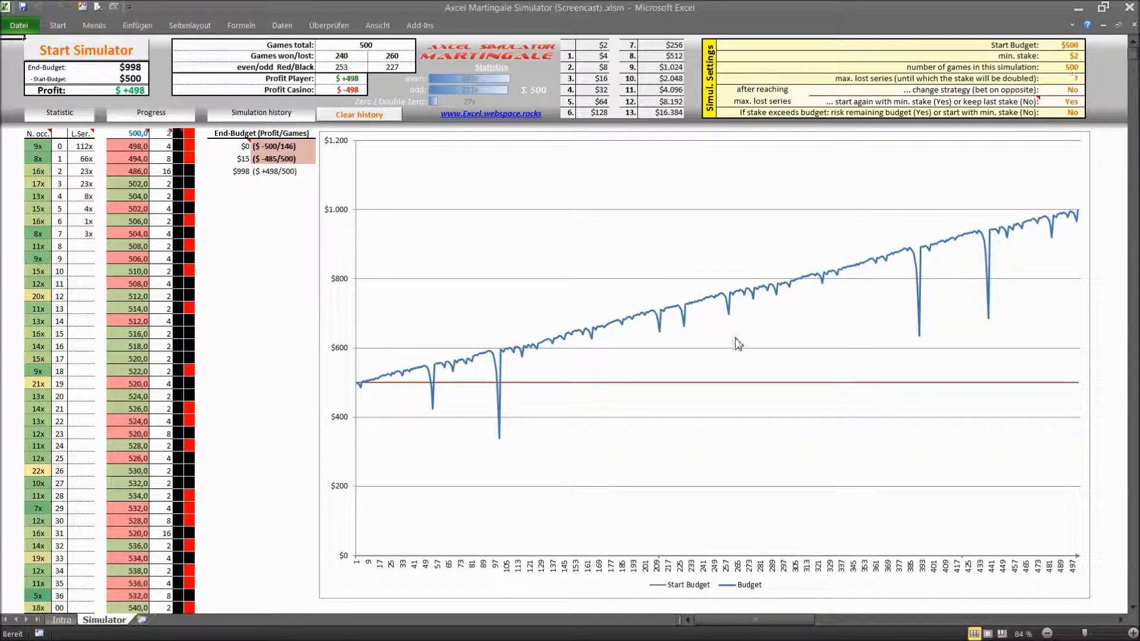
mouse_move(493, 444)
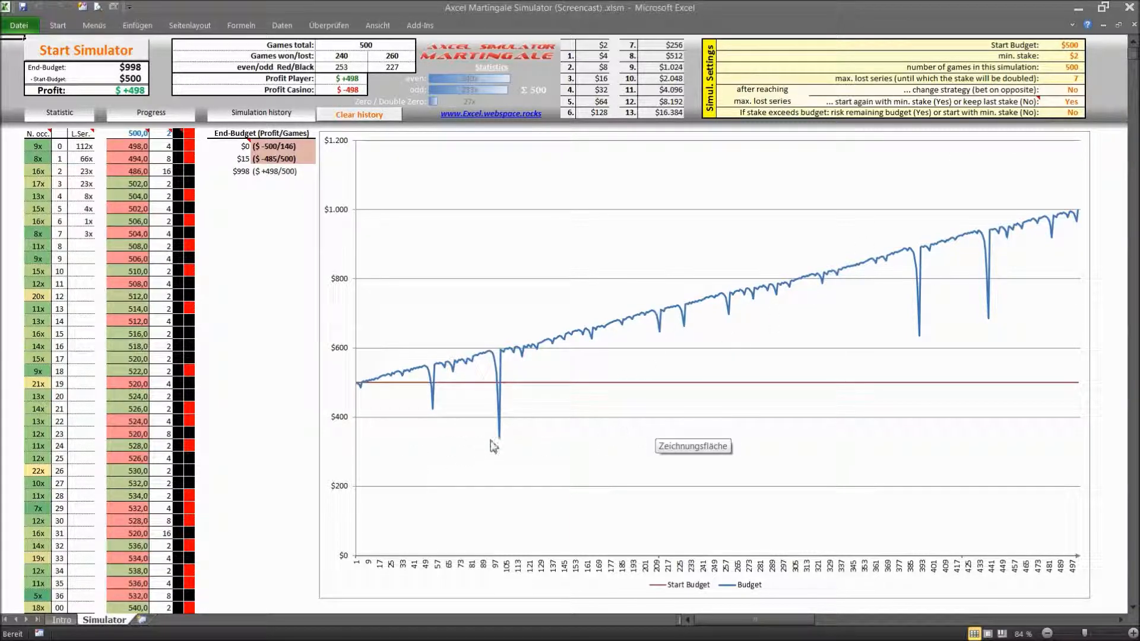
mouse_move(925, 324)
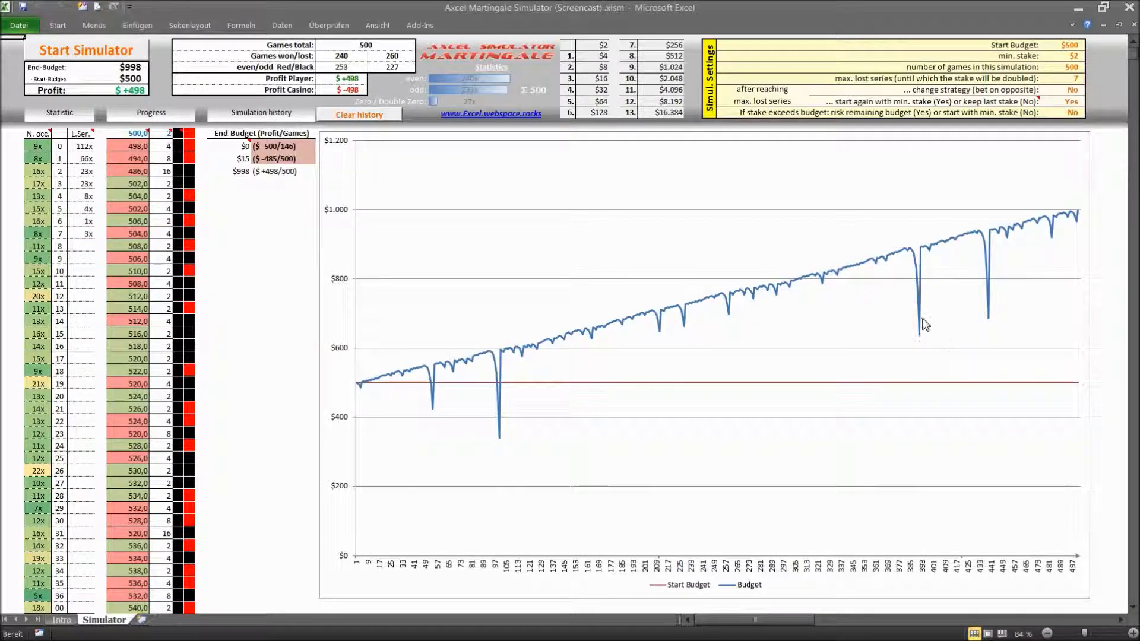
mouse_move(929, 253)
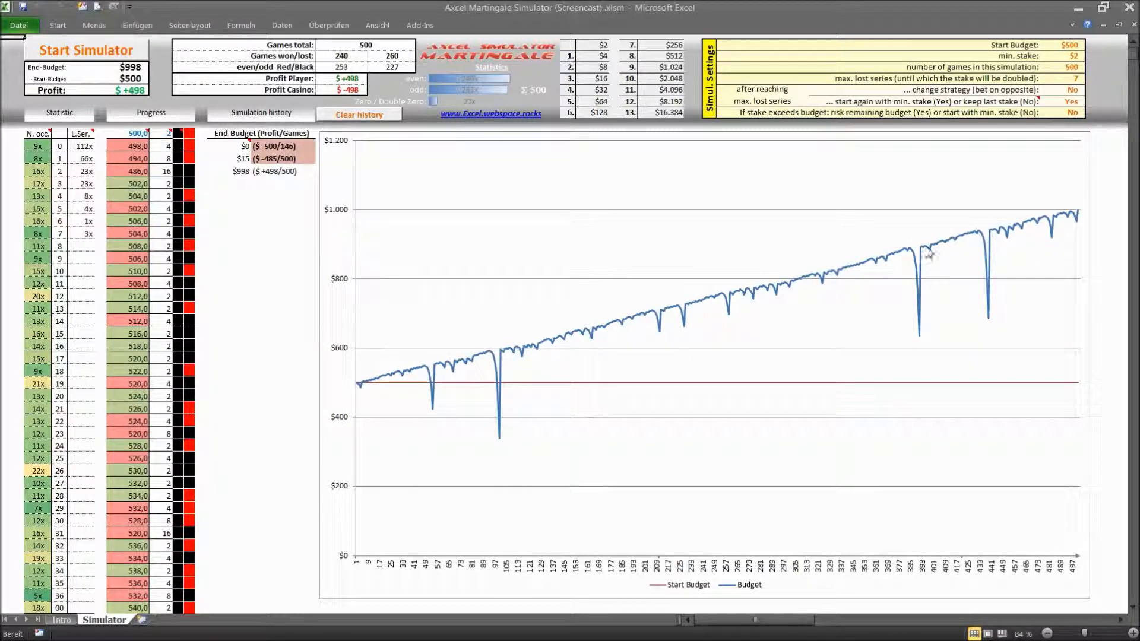
mouse_move(639, 311)
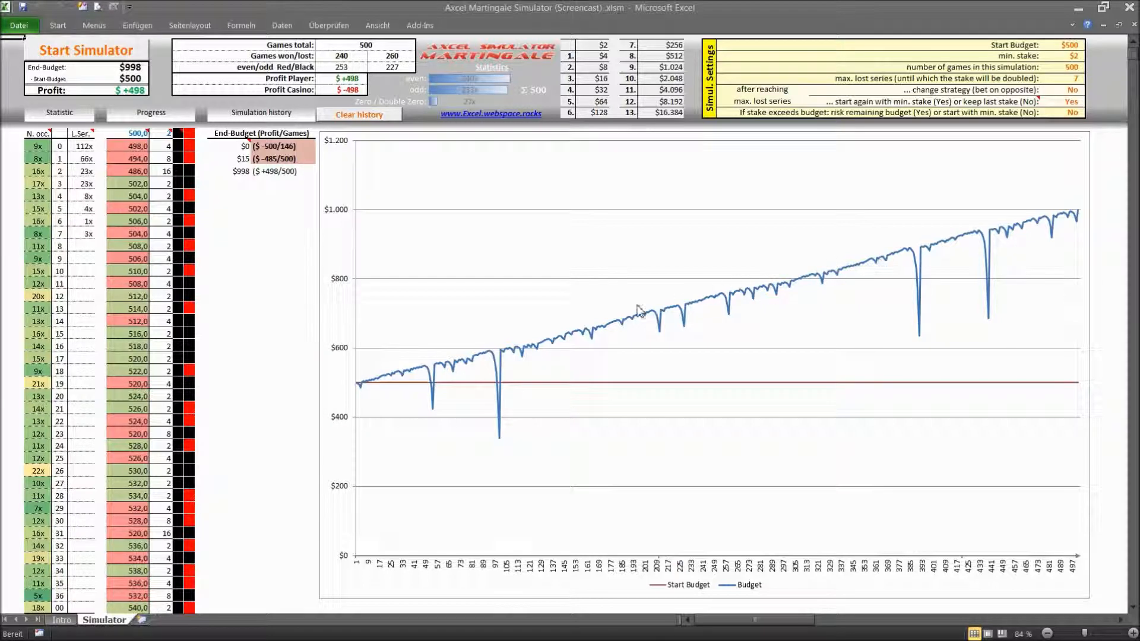
mouse_move(598, 333)
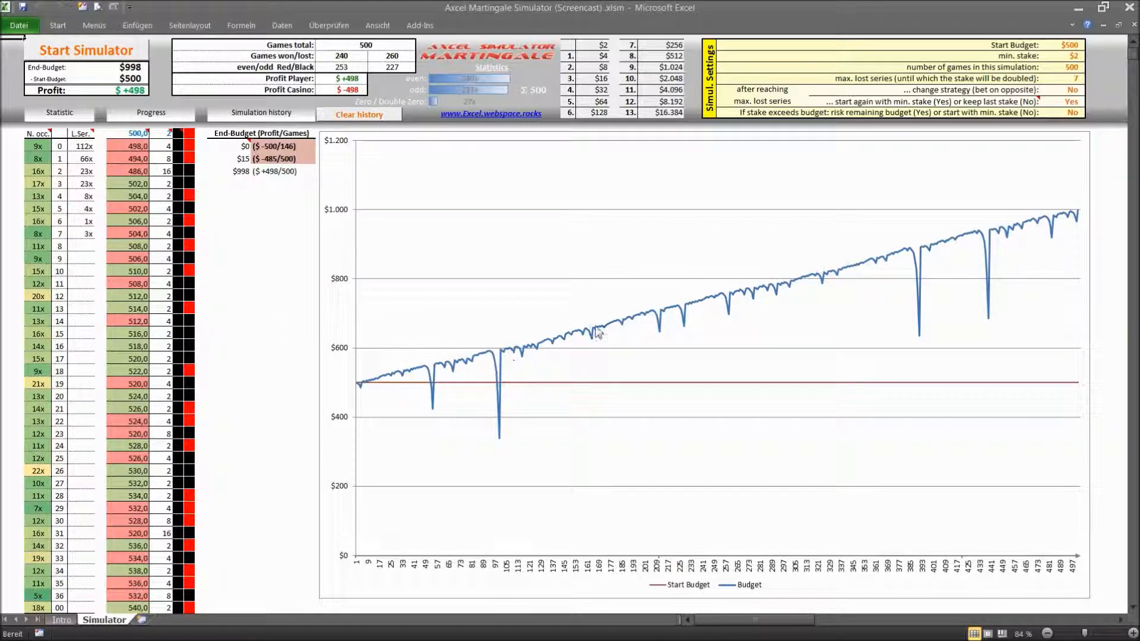
mouse_move(260, 182)
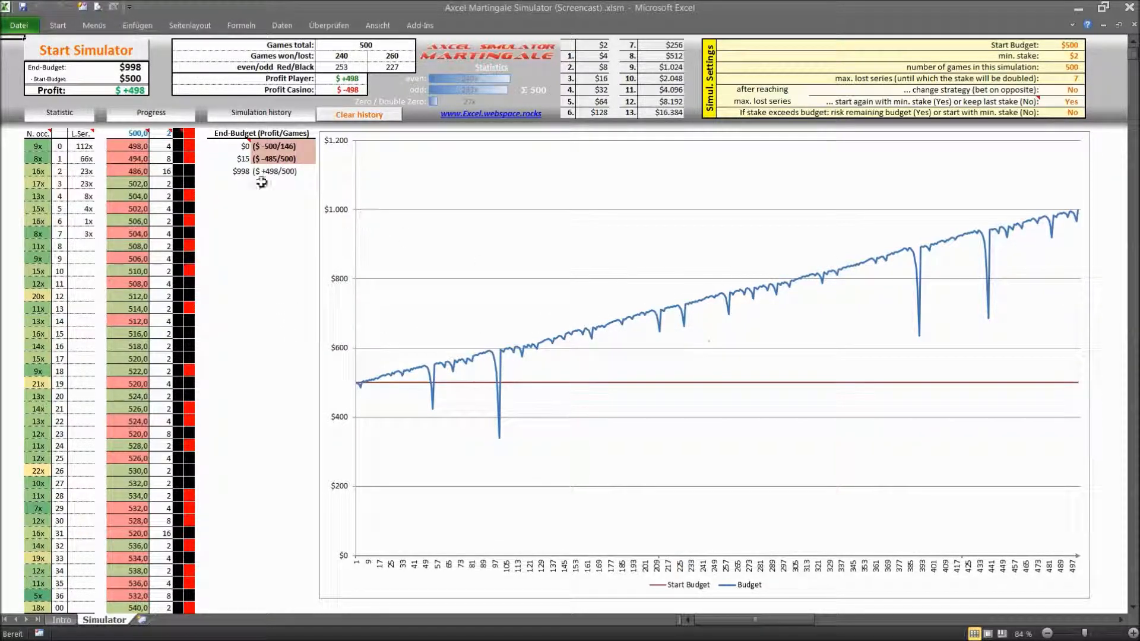
Step: Run three more simulations, logging end budgets of $0, $42 and $232
click(85, 50)
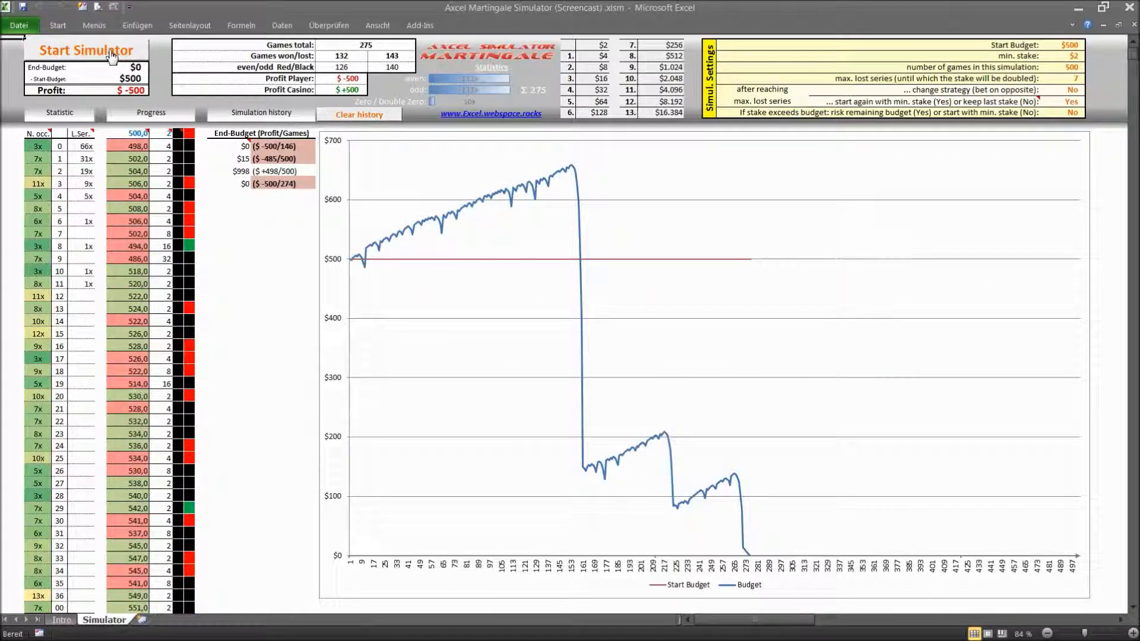
click(85, 49)
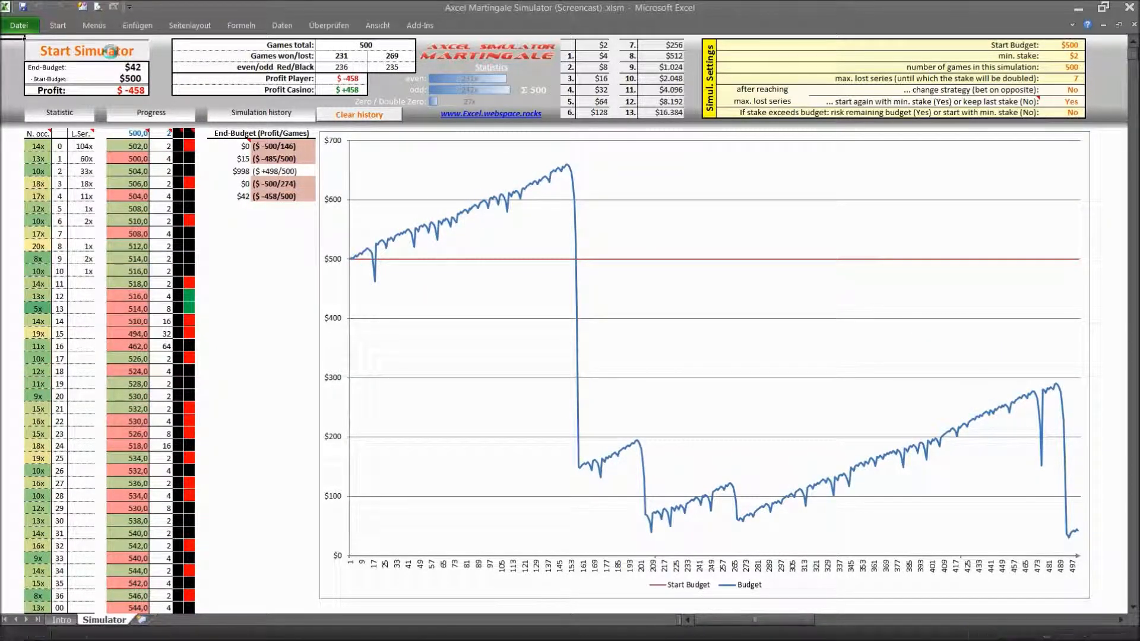
click(85, 50)
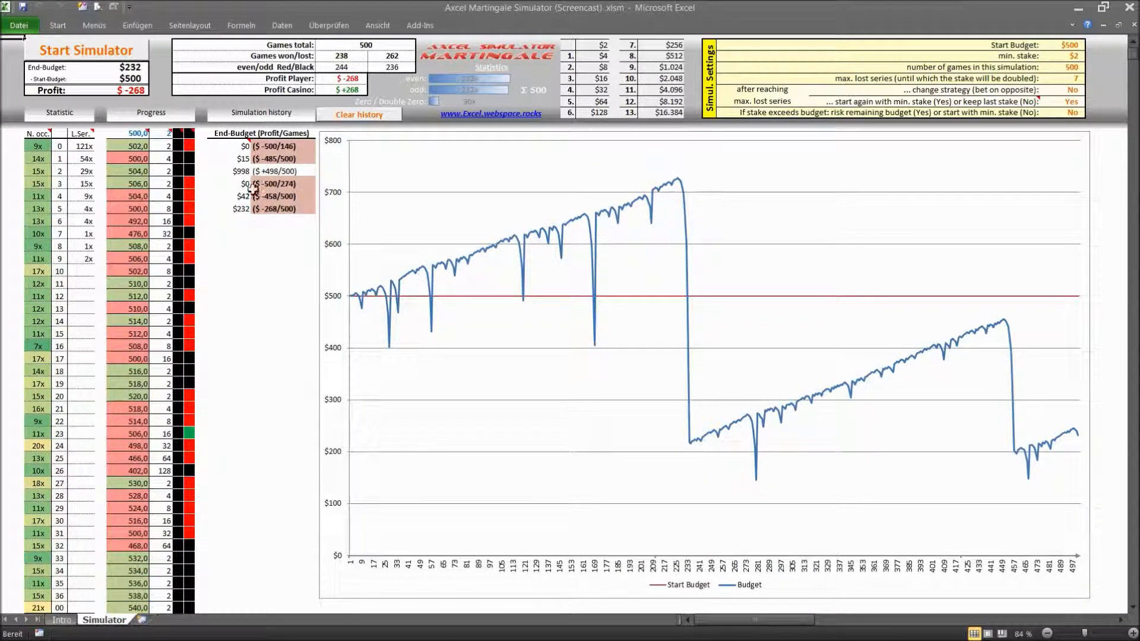
mouse_move(298, 233)
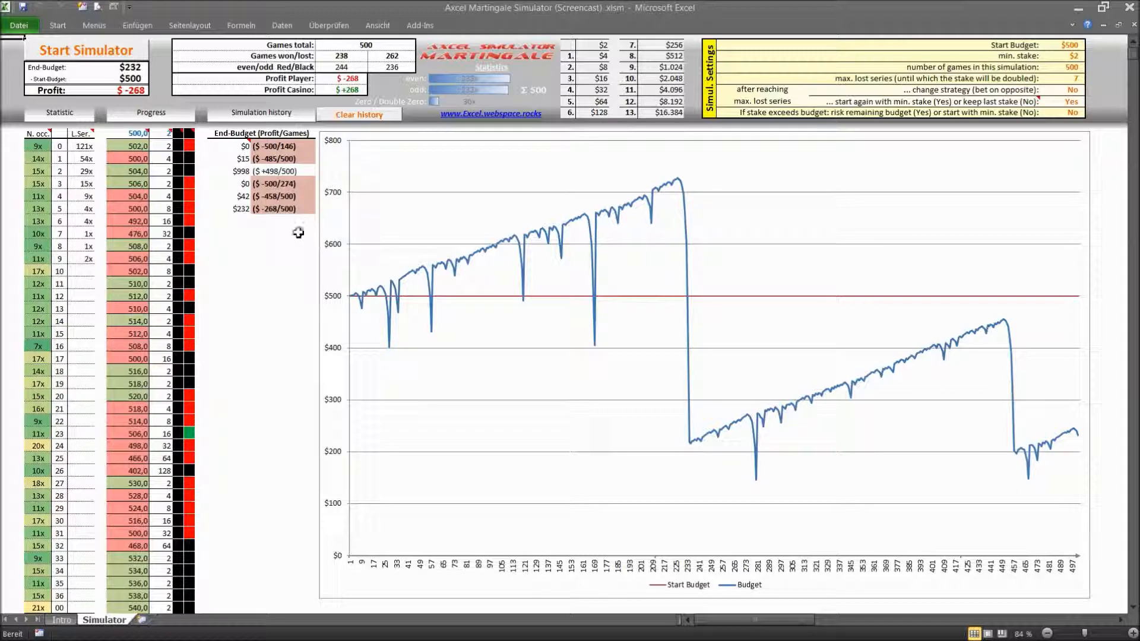
mouse_move(245, 226)
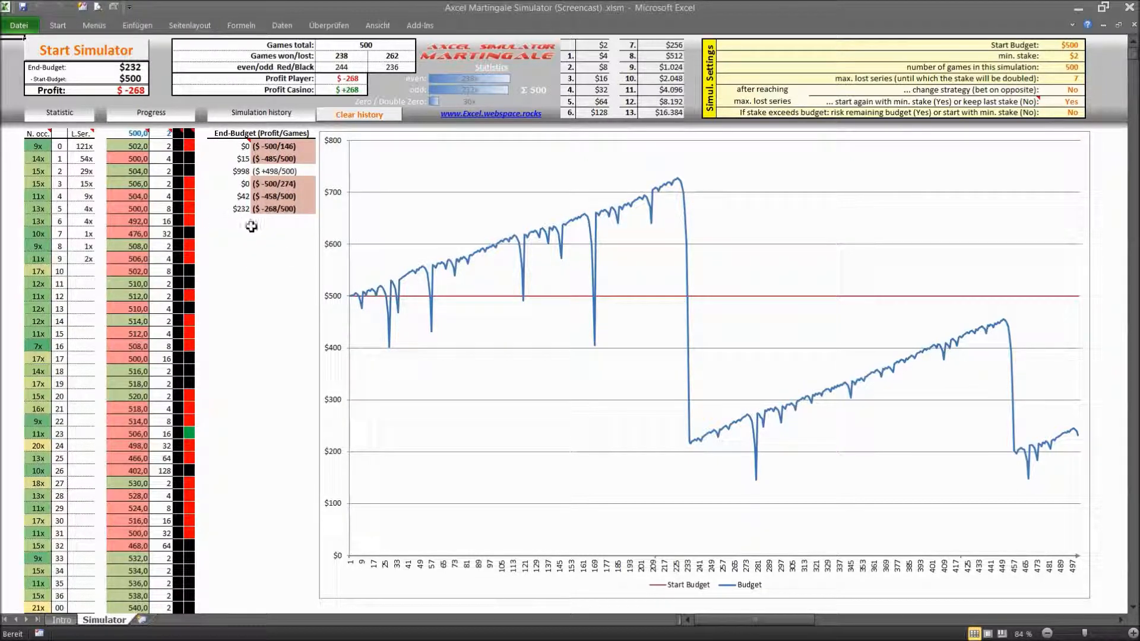
mouse_move(281, 310)
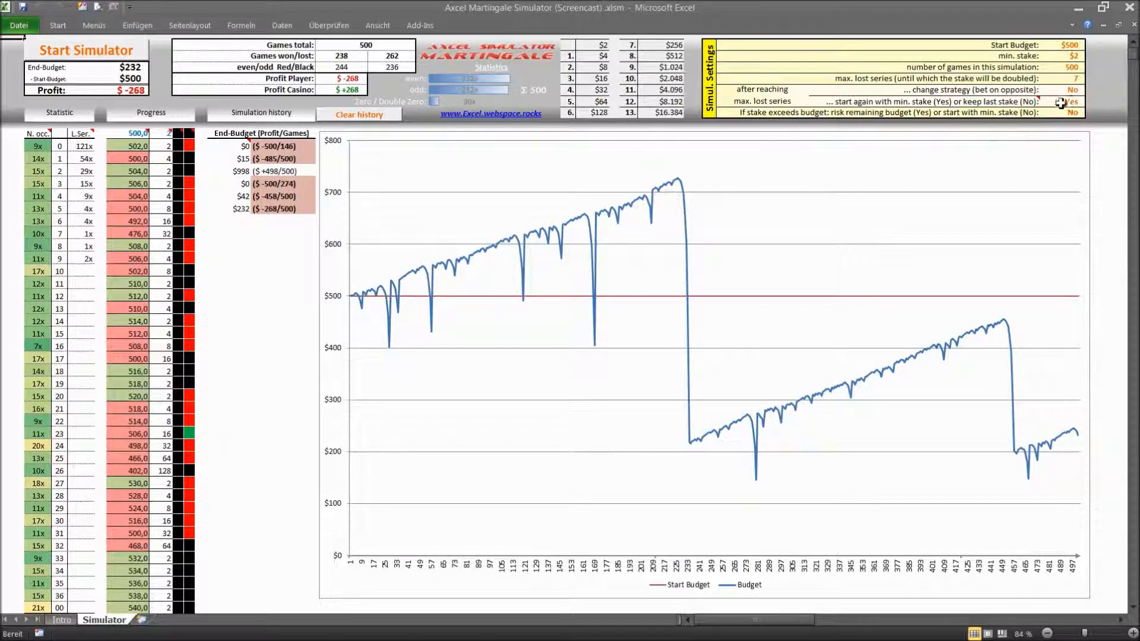
Step: Set 'change strategy (bet on opposite)' to Yes and run a simulation, busting after 305 games
click(1090, 89)
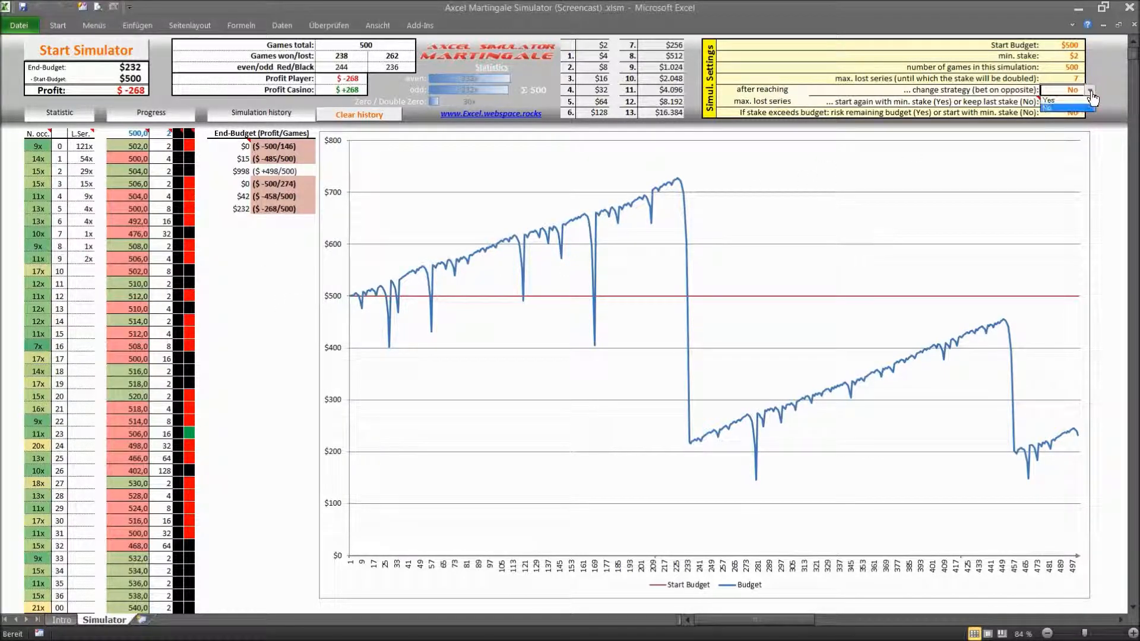
click(1049, 99)
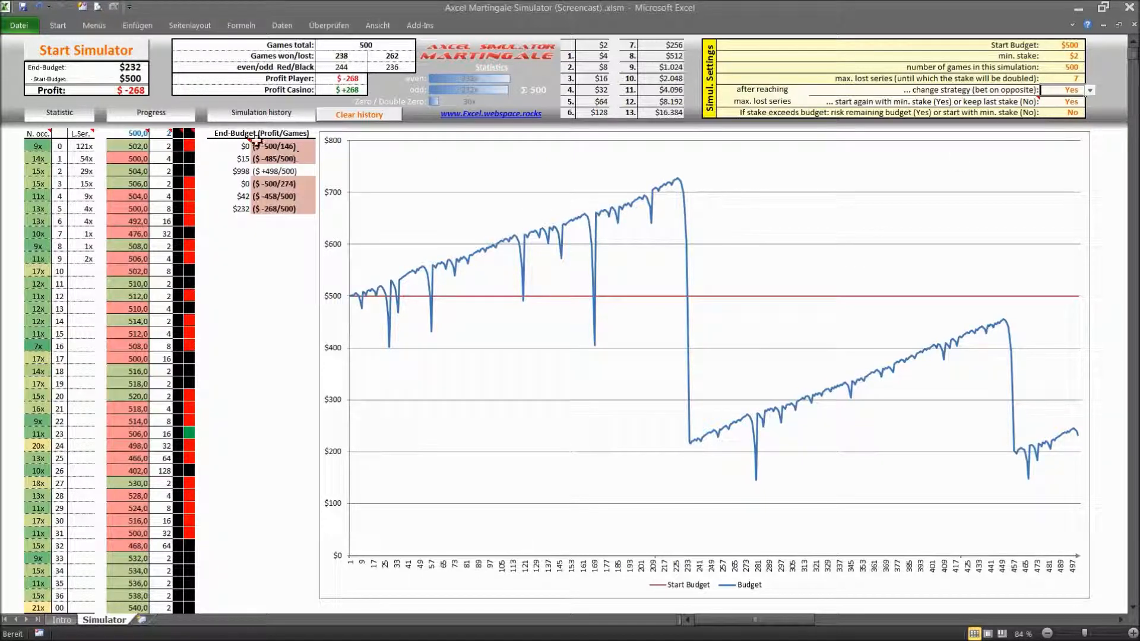
click(86, 50)
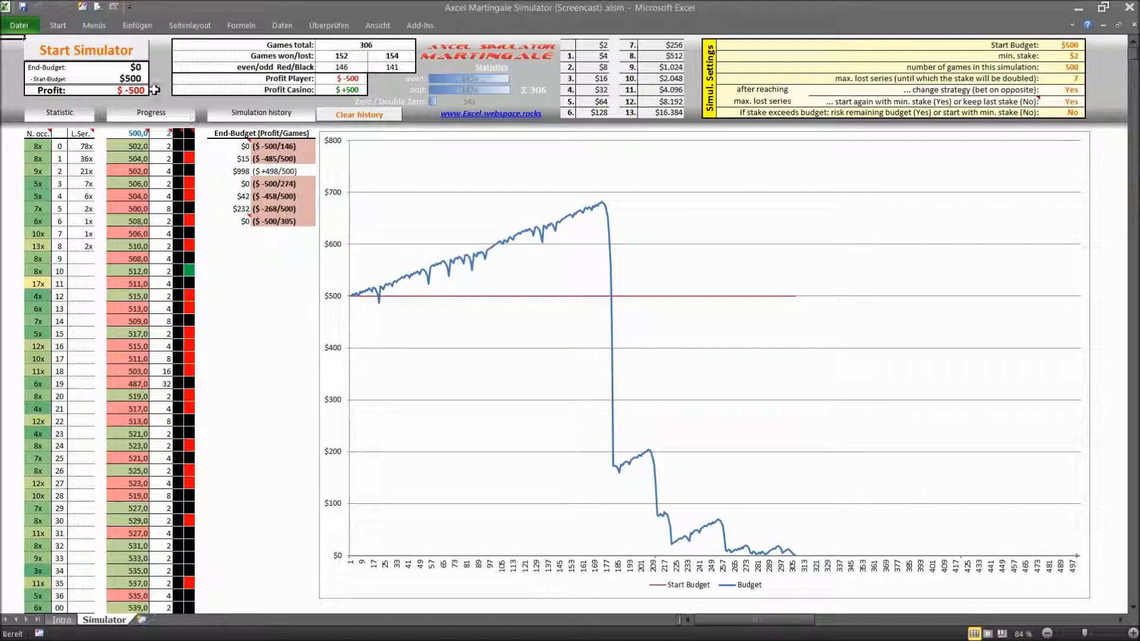
Step: Rerun the opposite-bet simulation repeatedly until the history ends at $281 ($-219/500)
click(85, 50)
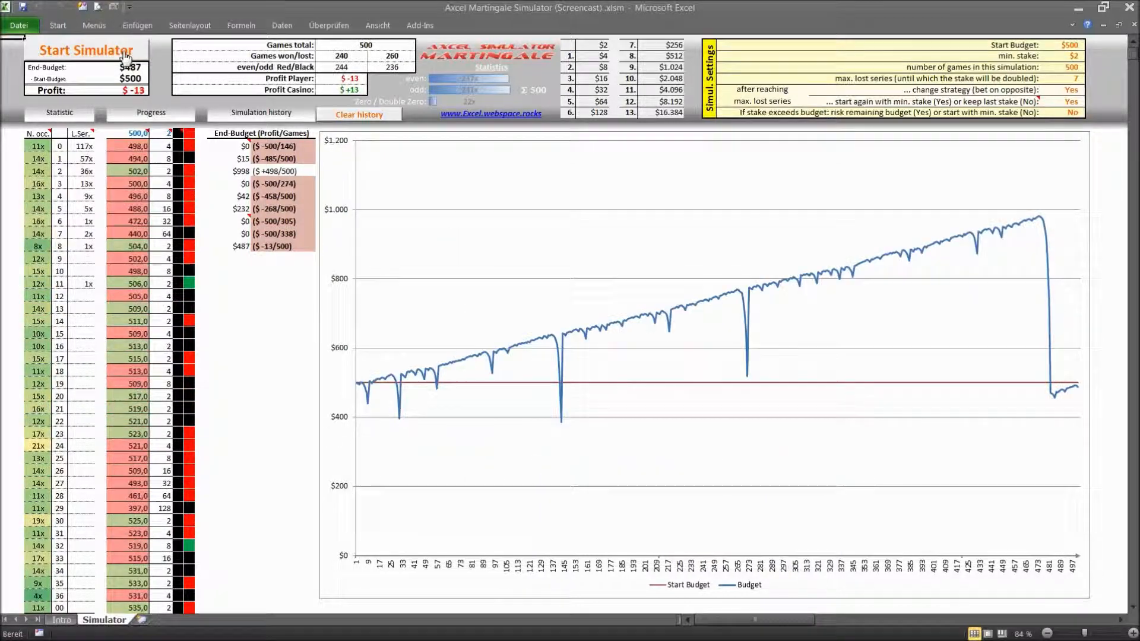
click(85, 50)
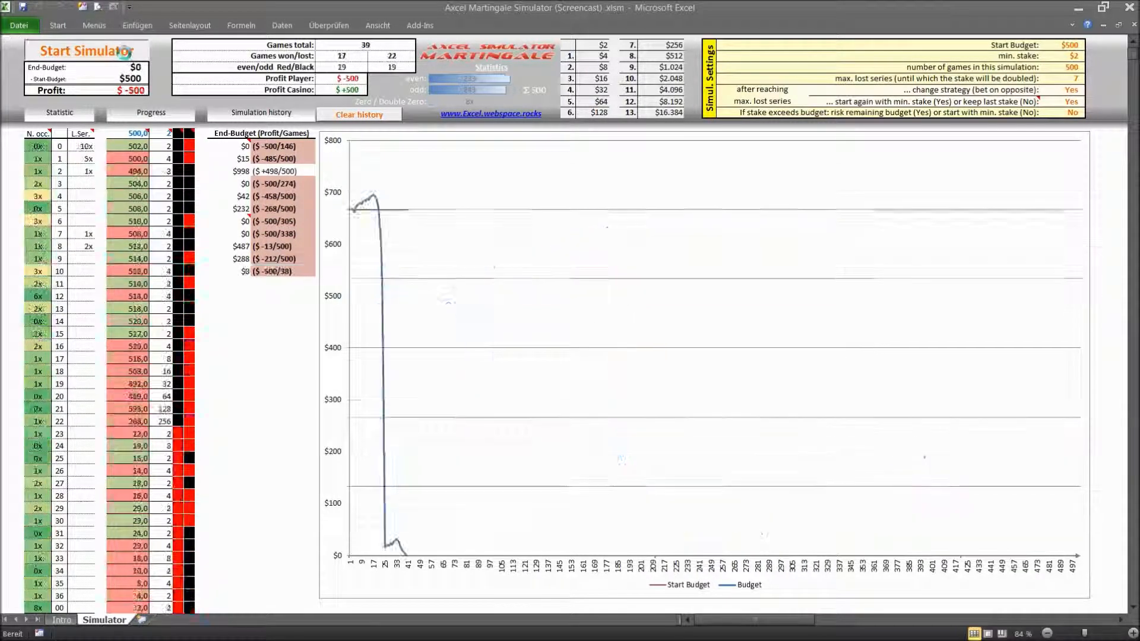
click(84, 51)
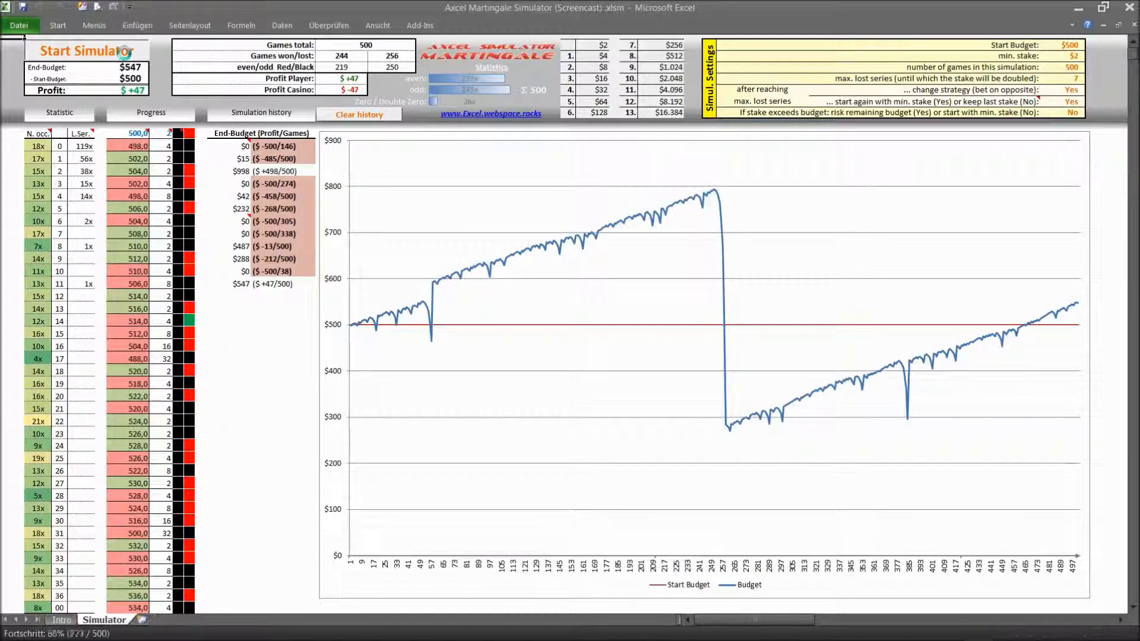
click(84, 49)
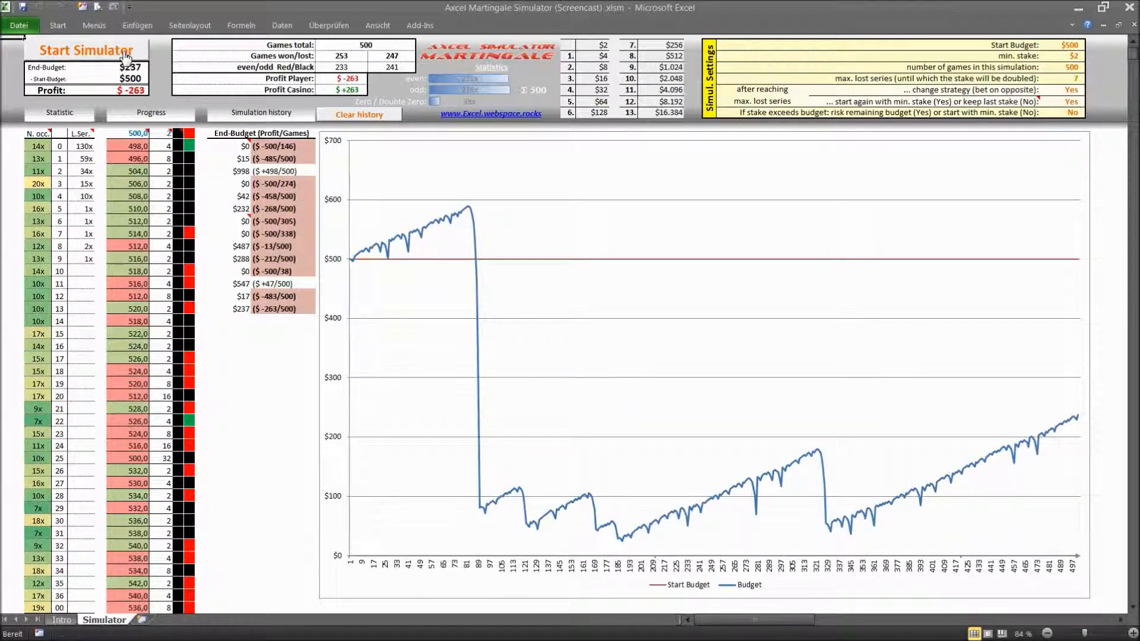
click(84, 50)
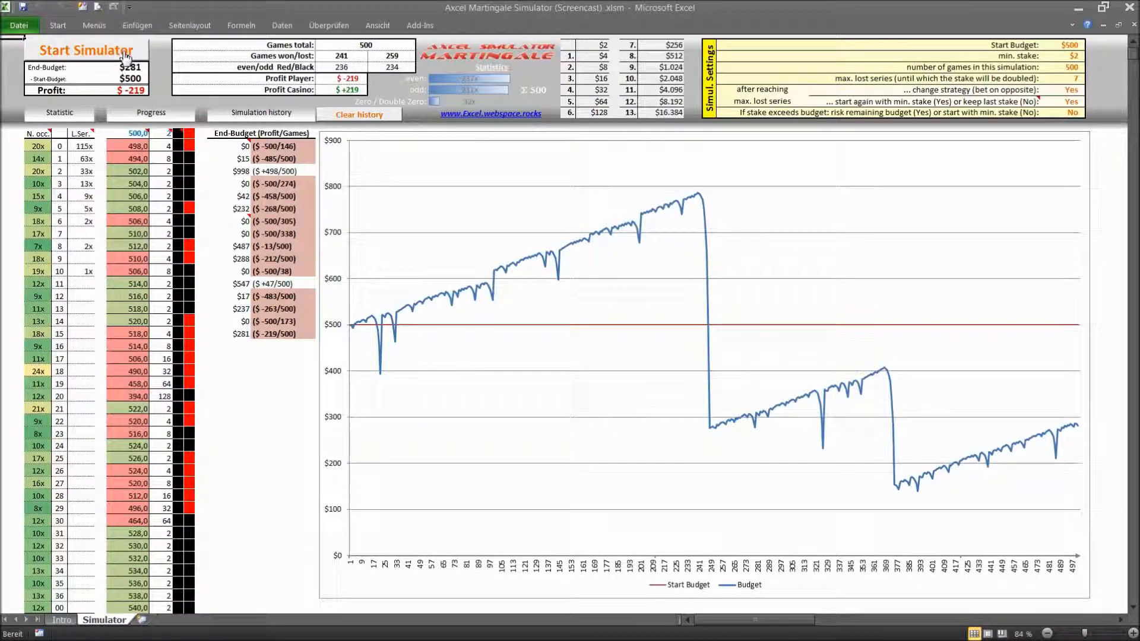
scroll(down, 3)
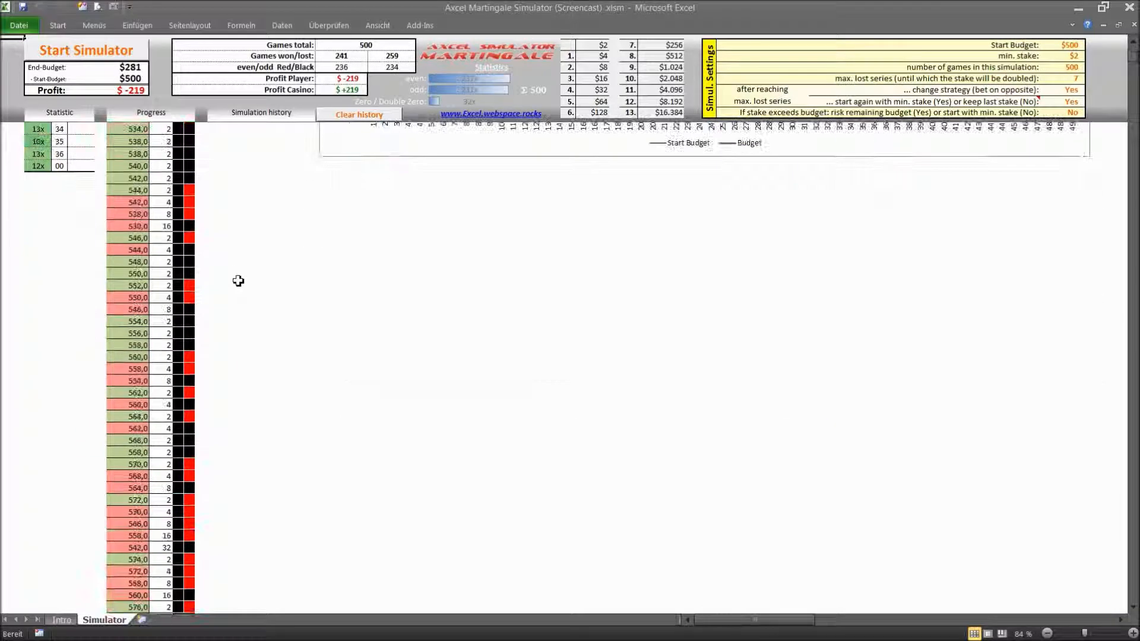
Step: Scroll through the $281 run's Progress column, then show the Intro sheet
scroll(down, 3)
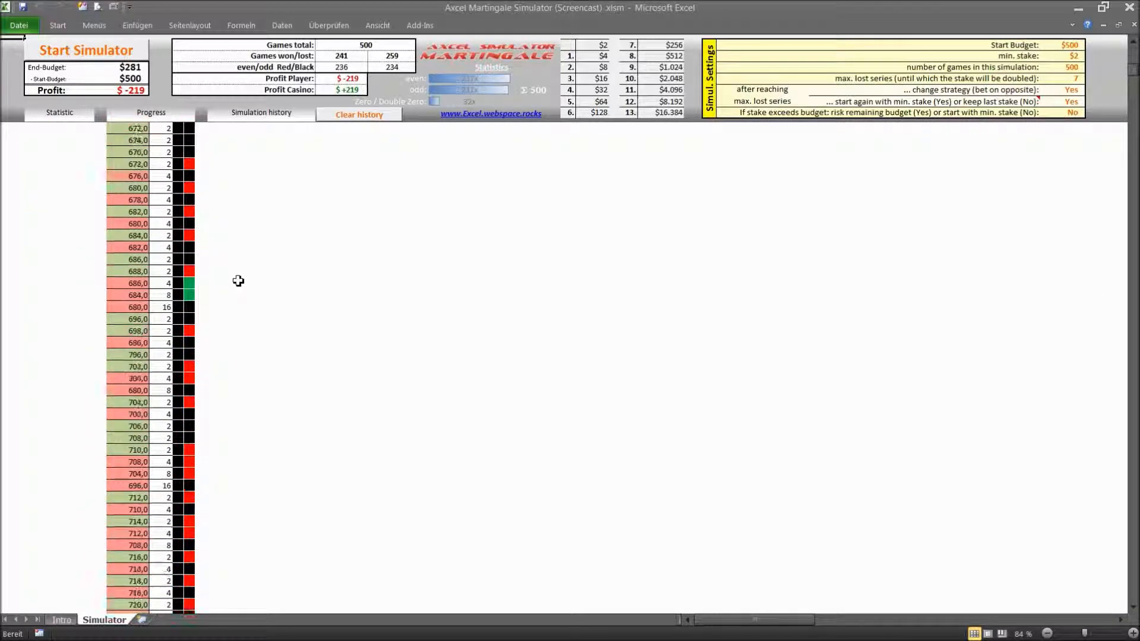
scroll(down, 3)
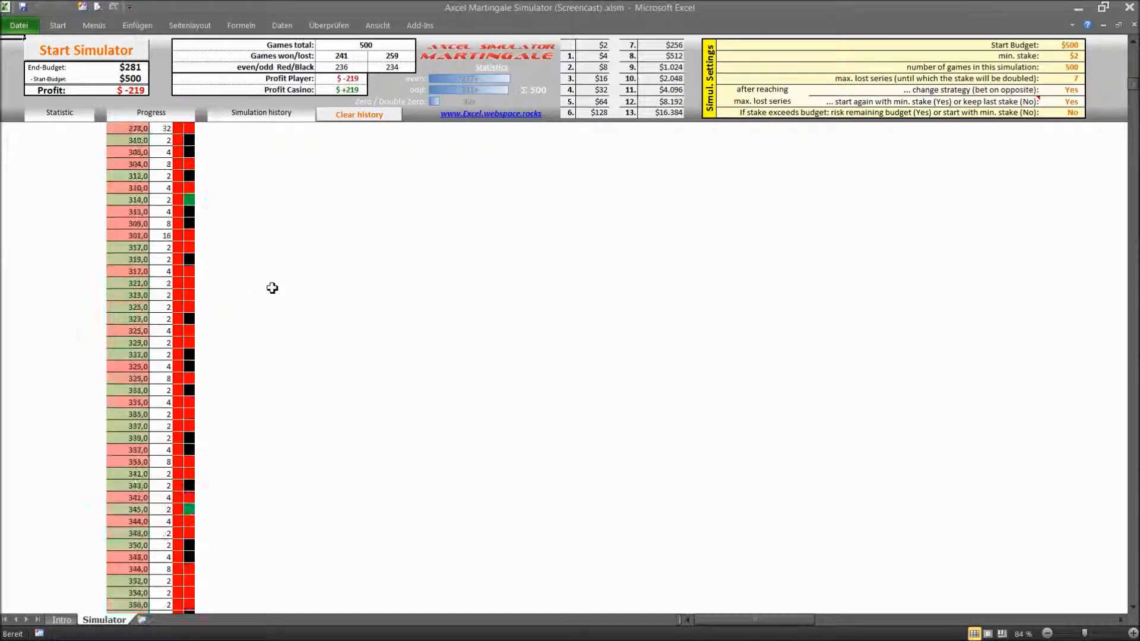
scroll(down, 3)
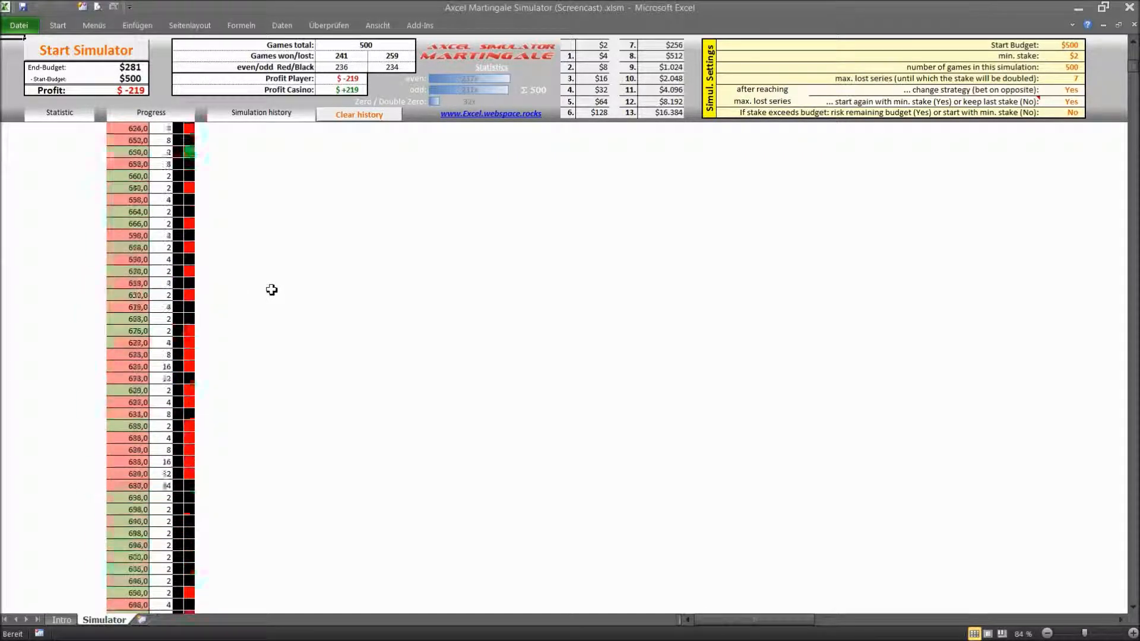
click(59, 113)
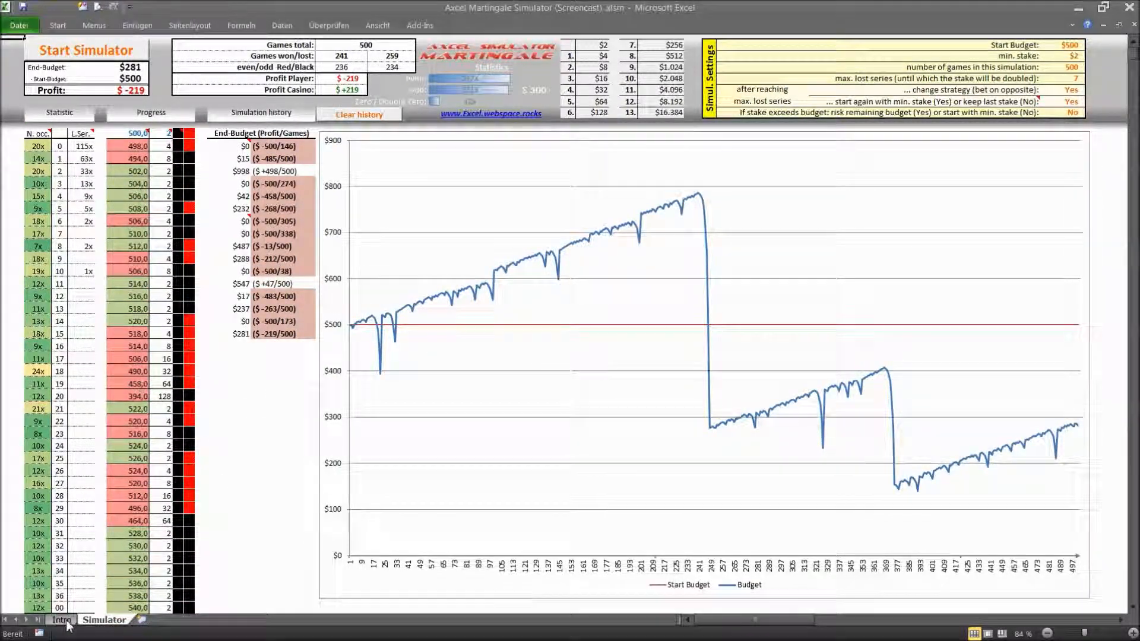
click(62, 619)
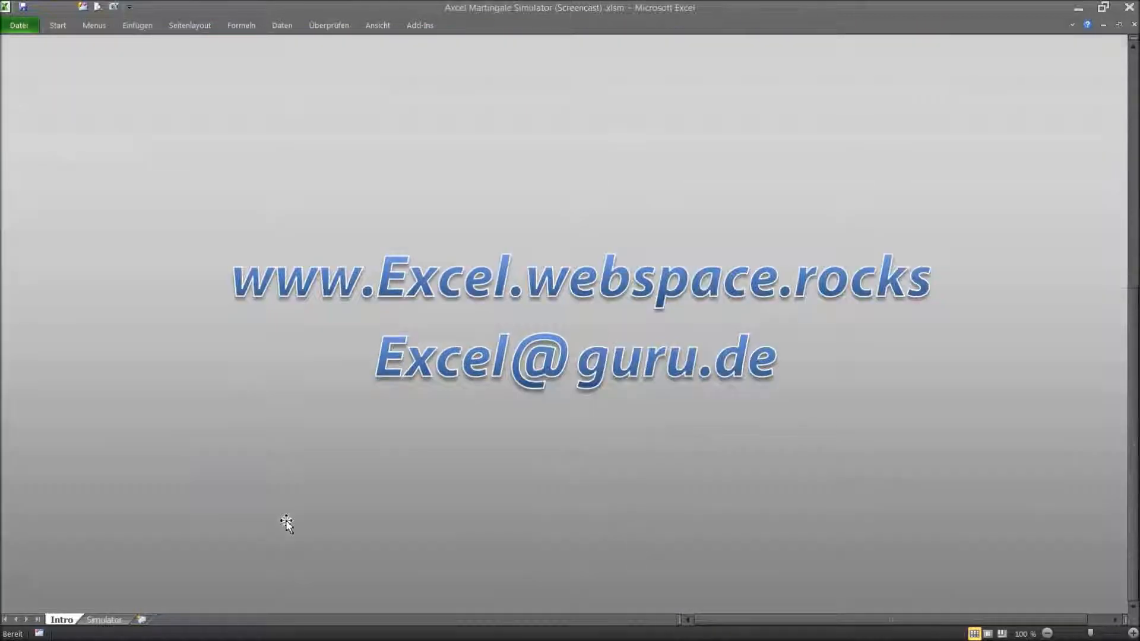